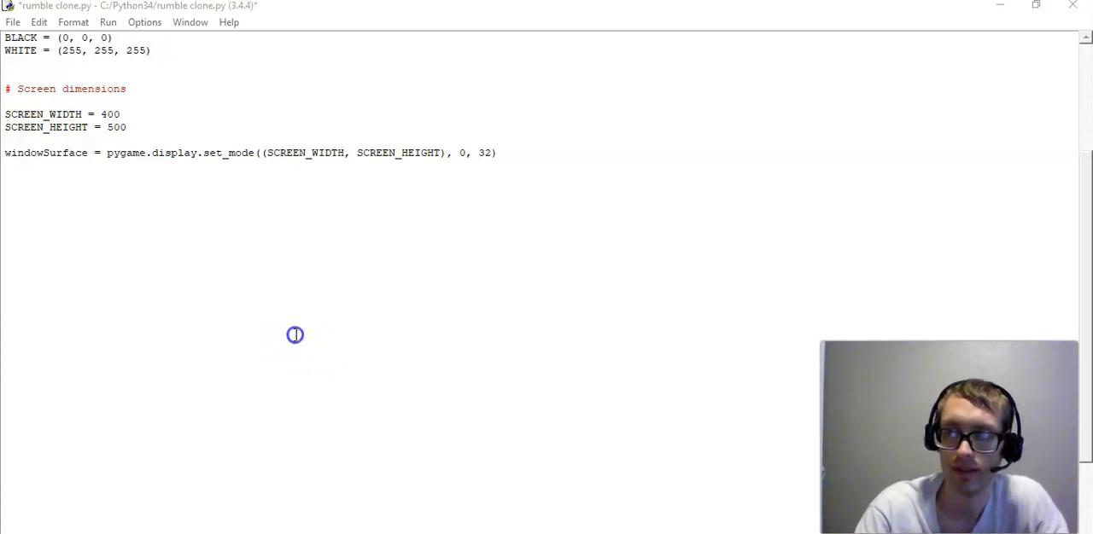
Step: Add pygame.init() with comment '# Call this function so the Pygame library can initialize itself'
click(53, 51)
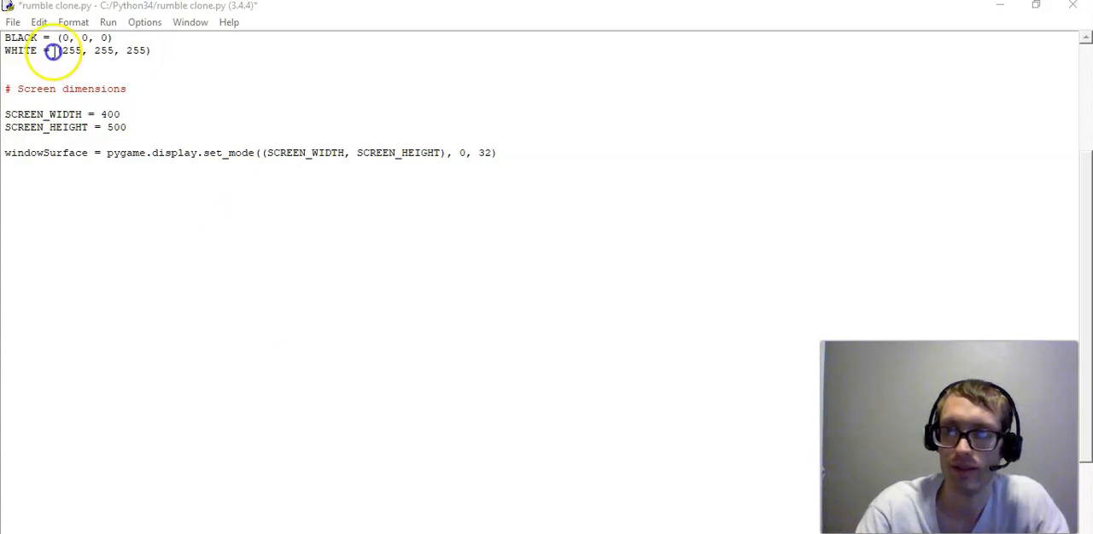
click(38, 22)
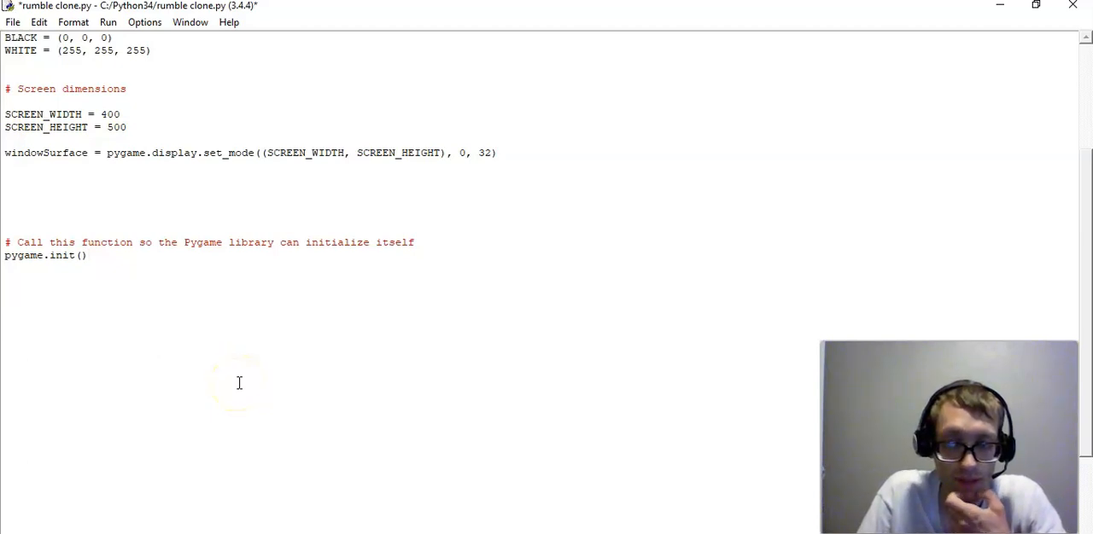
click(86, 255)
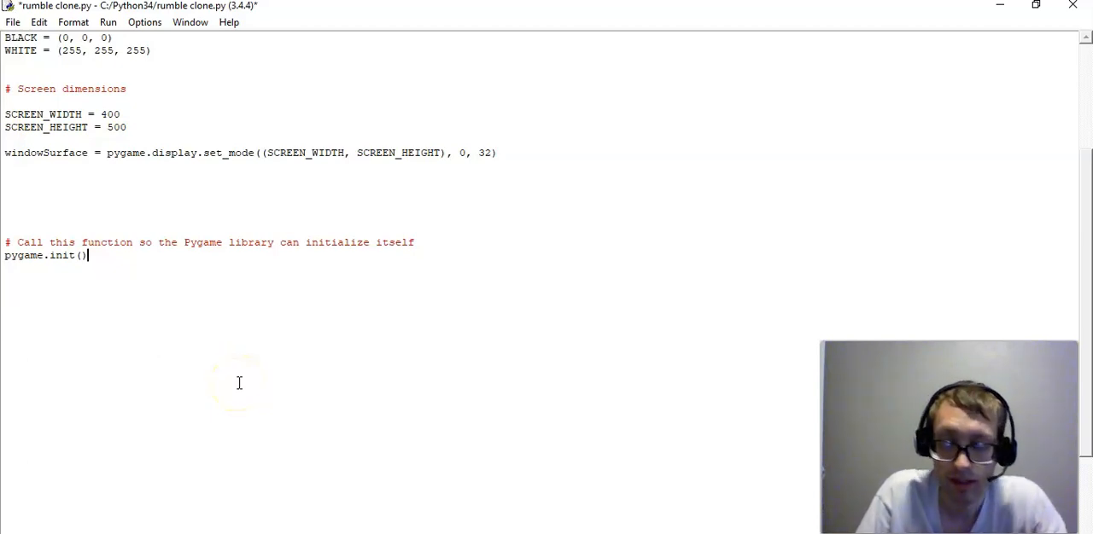
mouse_move(195, 250)
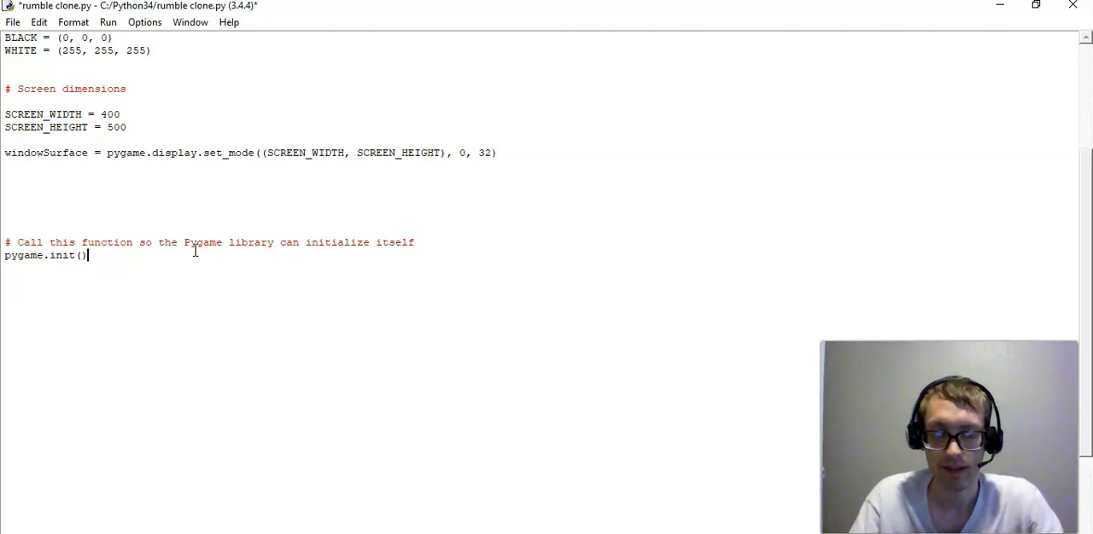
mouse_move(270, 293)
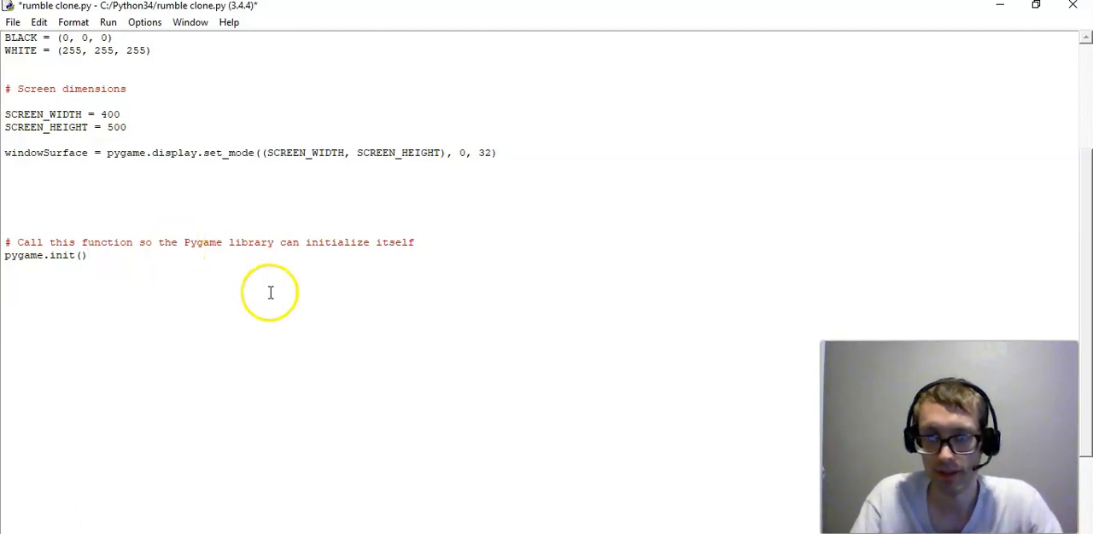
scroll(up, 3)
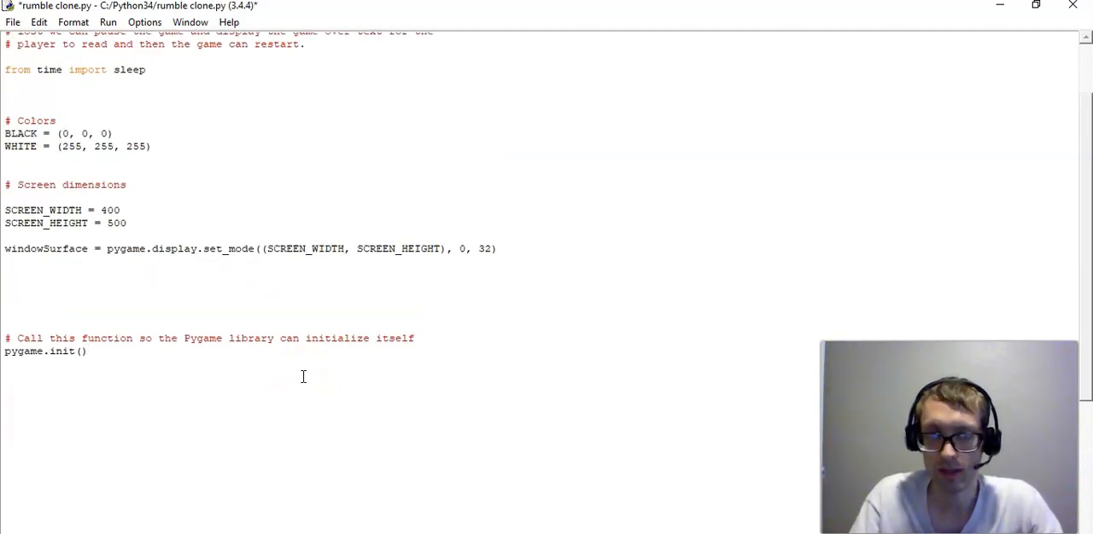
scroll(up, 3)
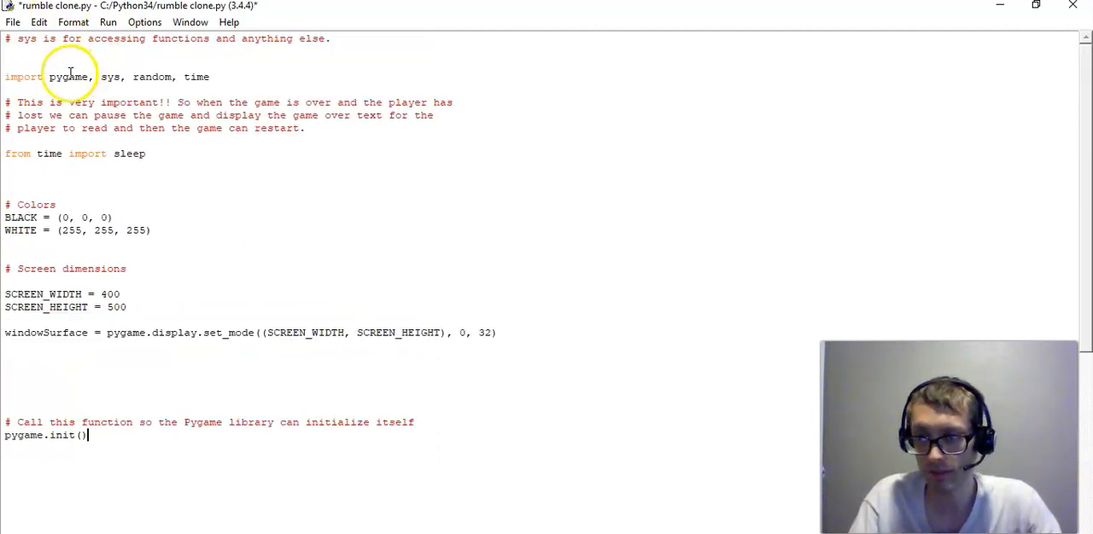
scroll(down, 3)
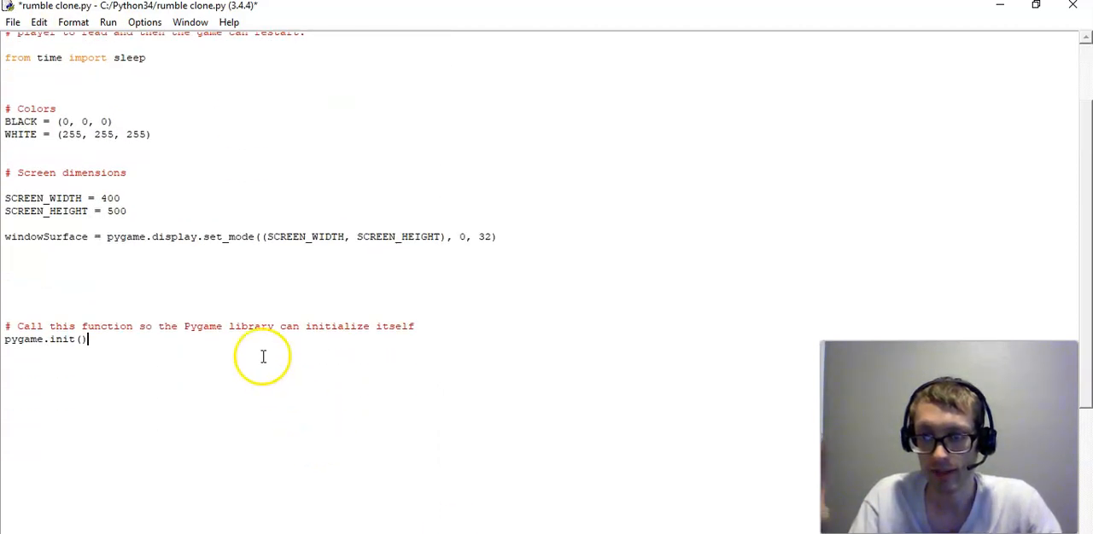
mouse_move(268, 327)
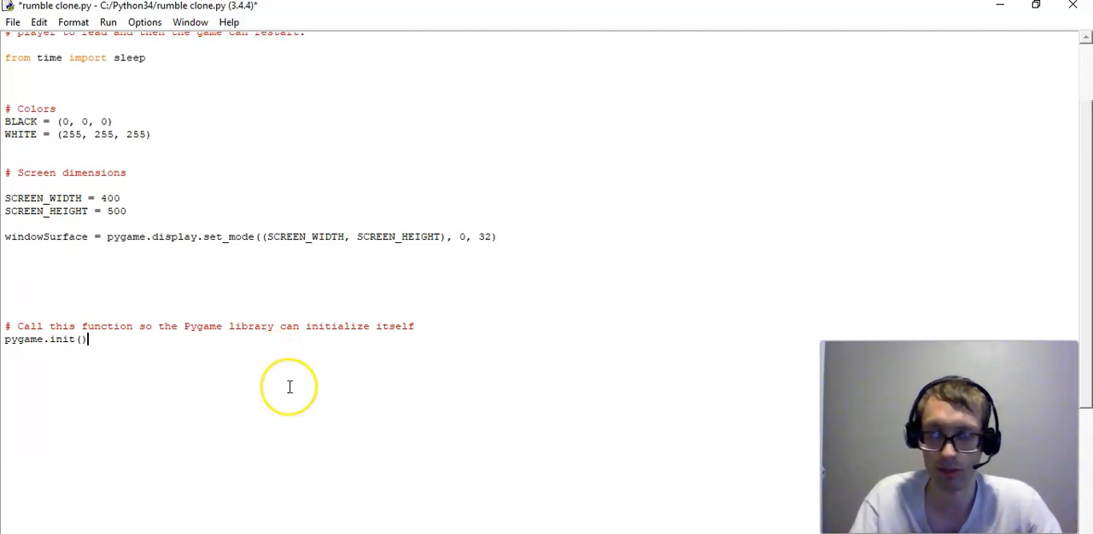
mouse_move(289, 387)
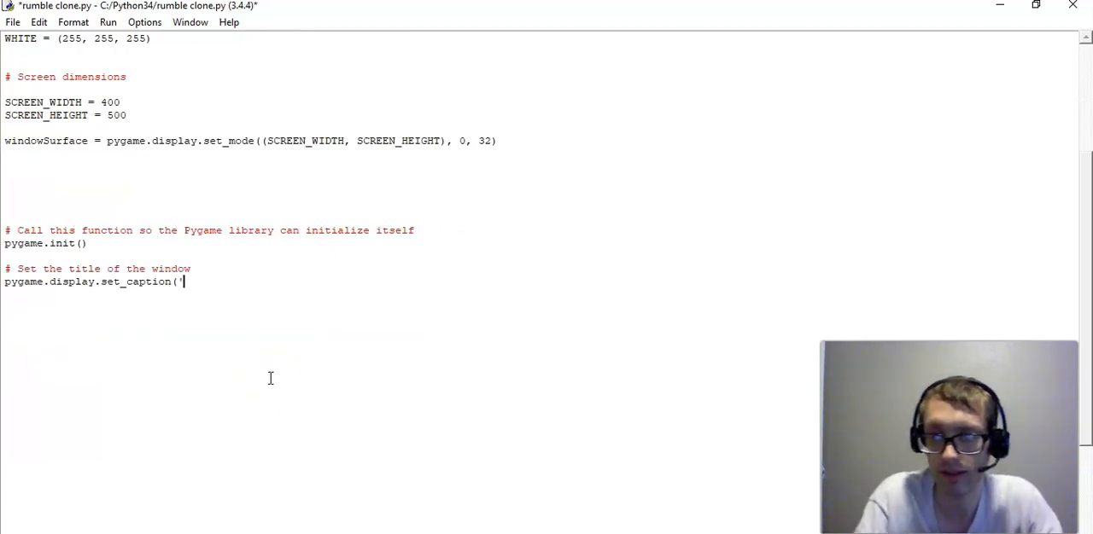
mouse_move(234, 361)
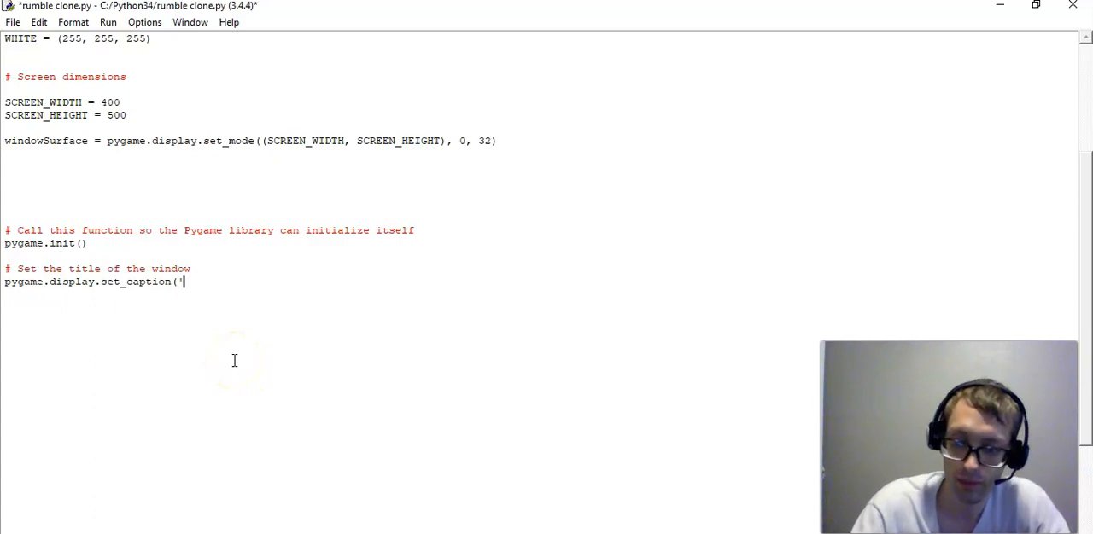
Step: Finish pygame.display.set_caption('Rumble'), then save and run the module
text(Rumble'))
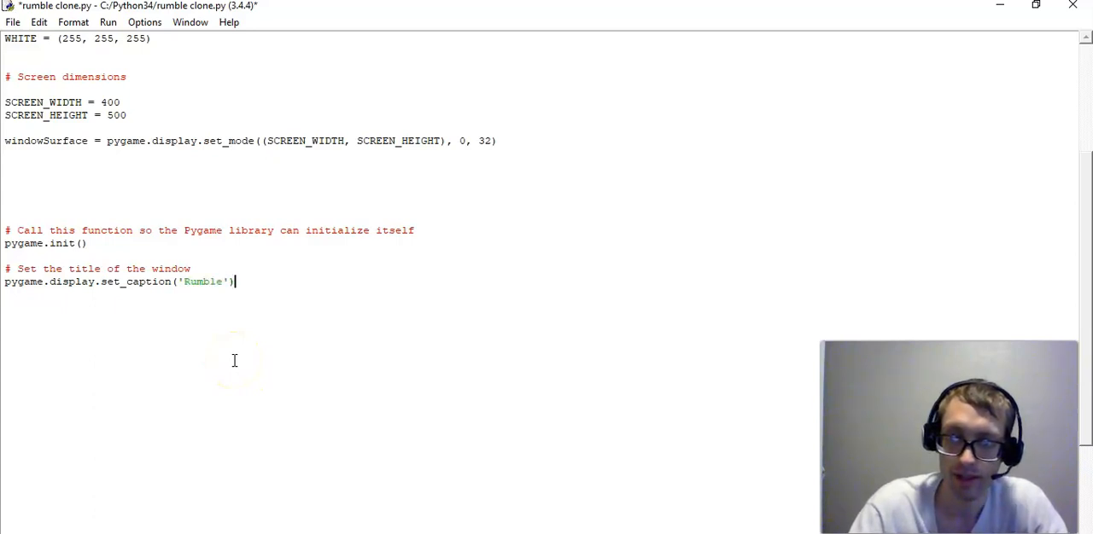
click(109, 21)
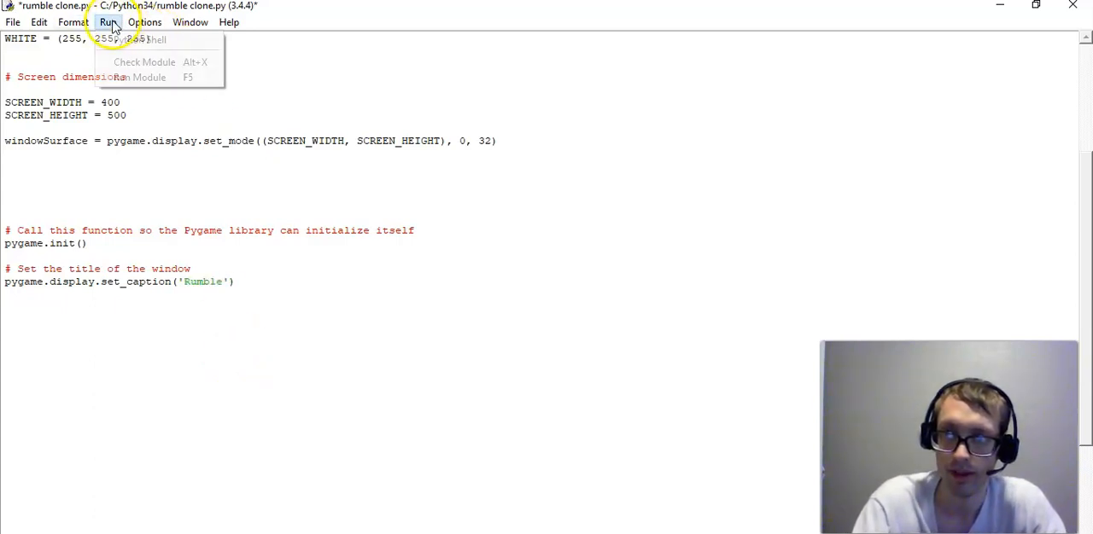
click(141, 77)
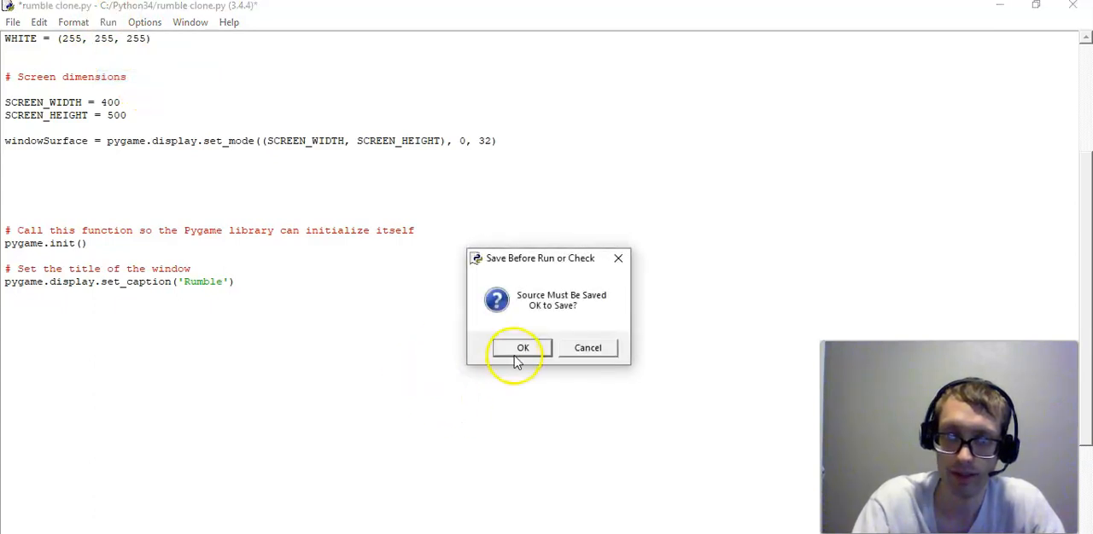
click(523, 347)
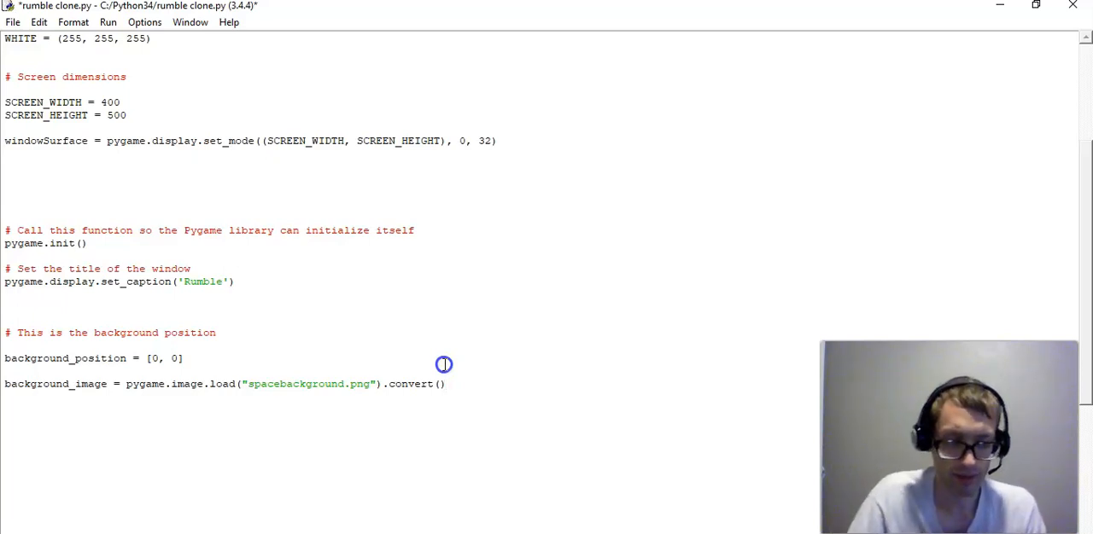
Step: Add background_position = [0, 0] and load spacebackground.png as the converted background_image
click(444, 384)
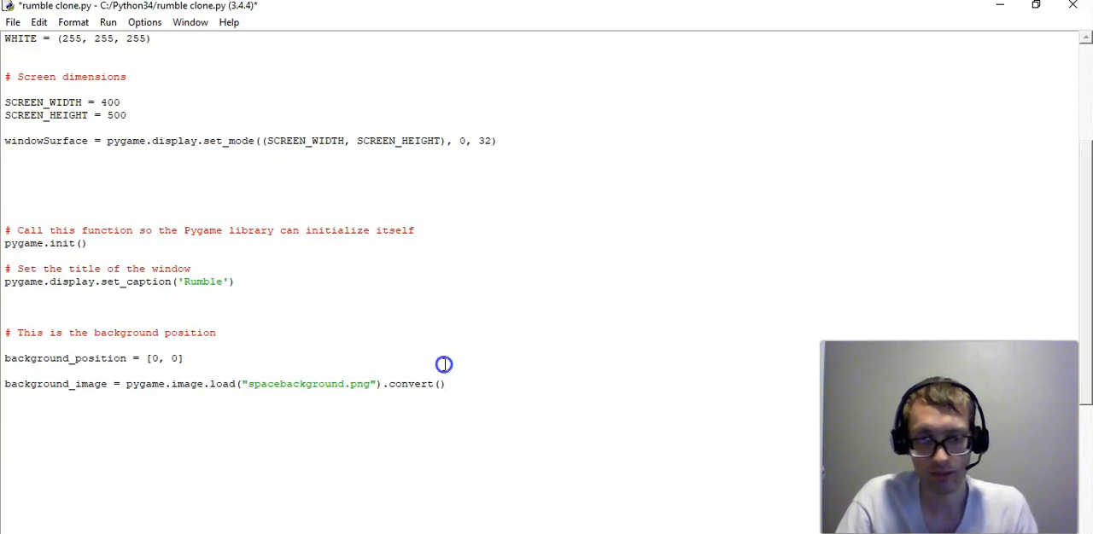
click(444, 384)
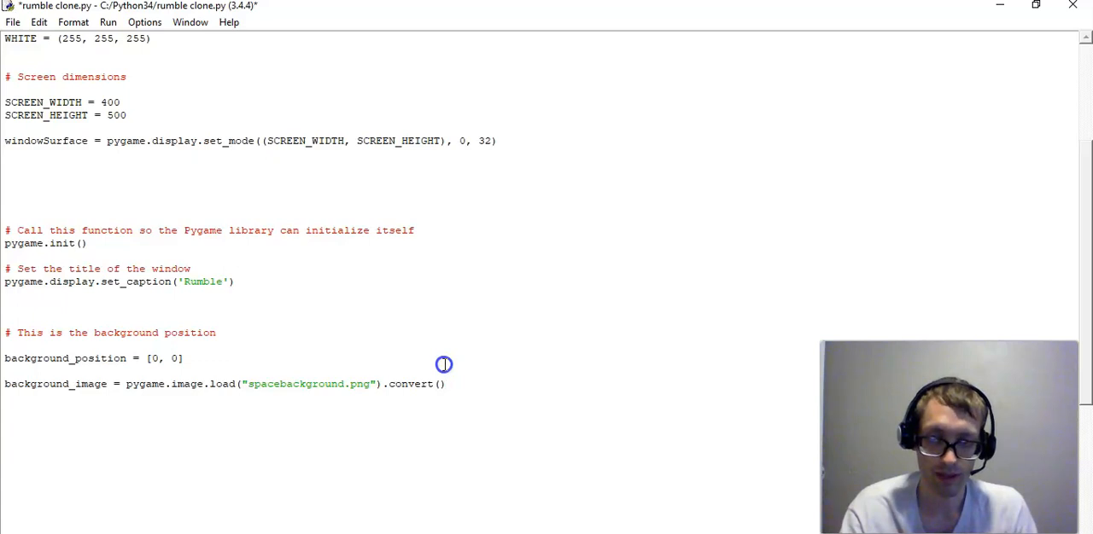
click(444, 383)
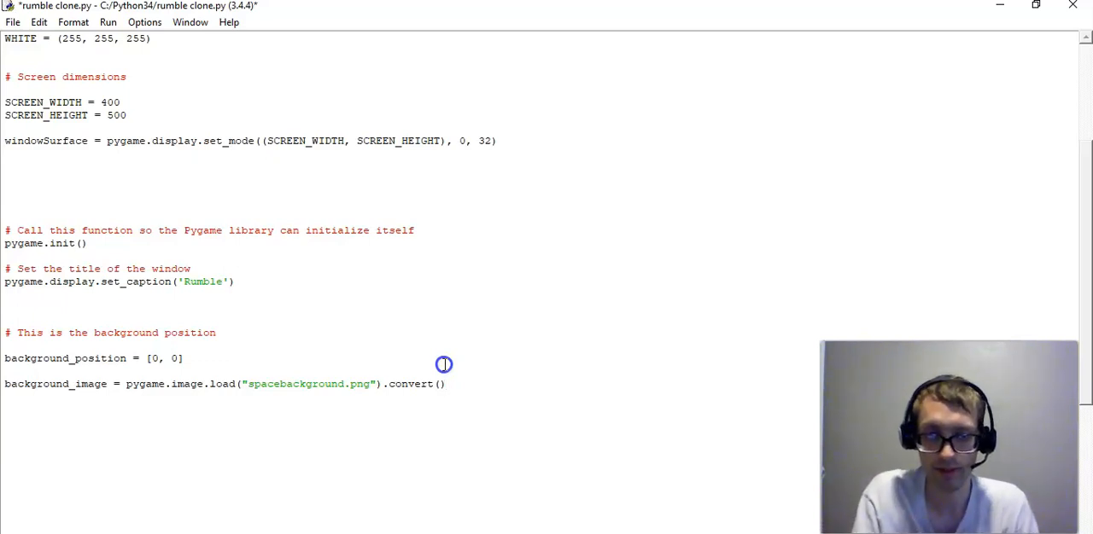
click(445, 384)
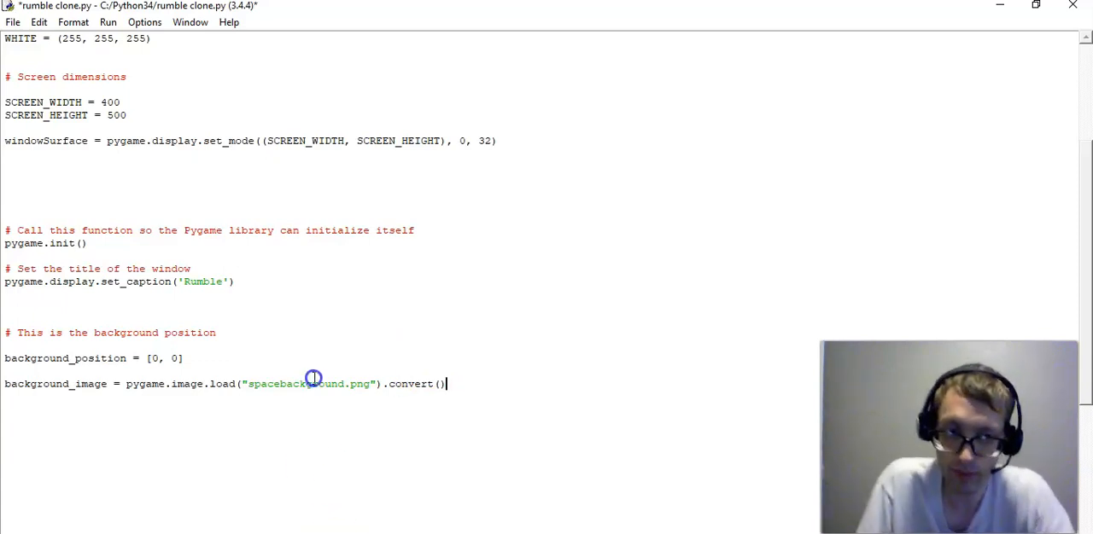
mouse_move(329, 389)
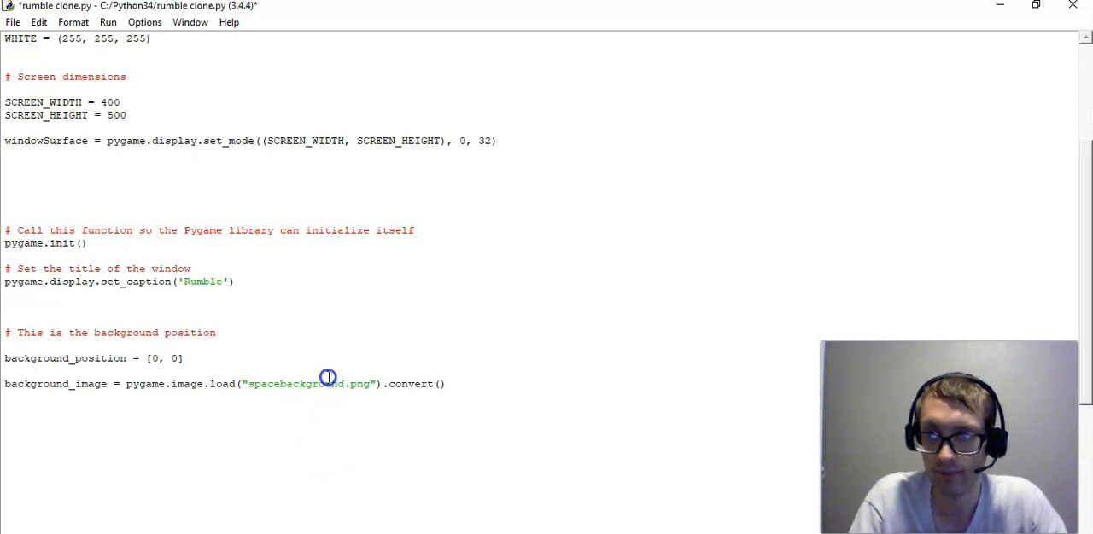
Step: Glance at the Open dialog, cancel it, and switch to the browser
click(13, 21)
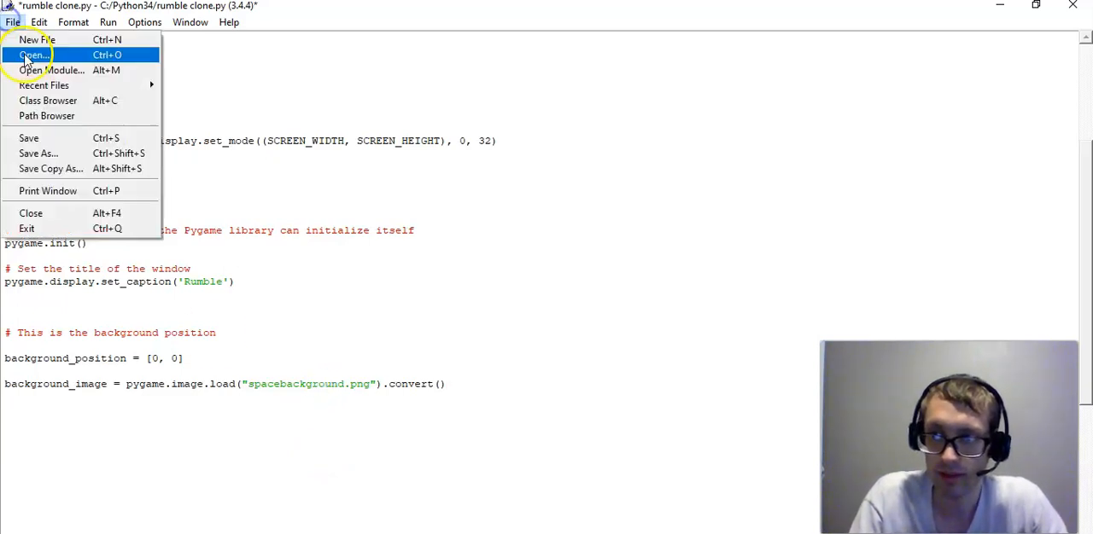
click(33, 55)
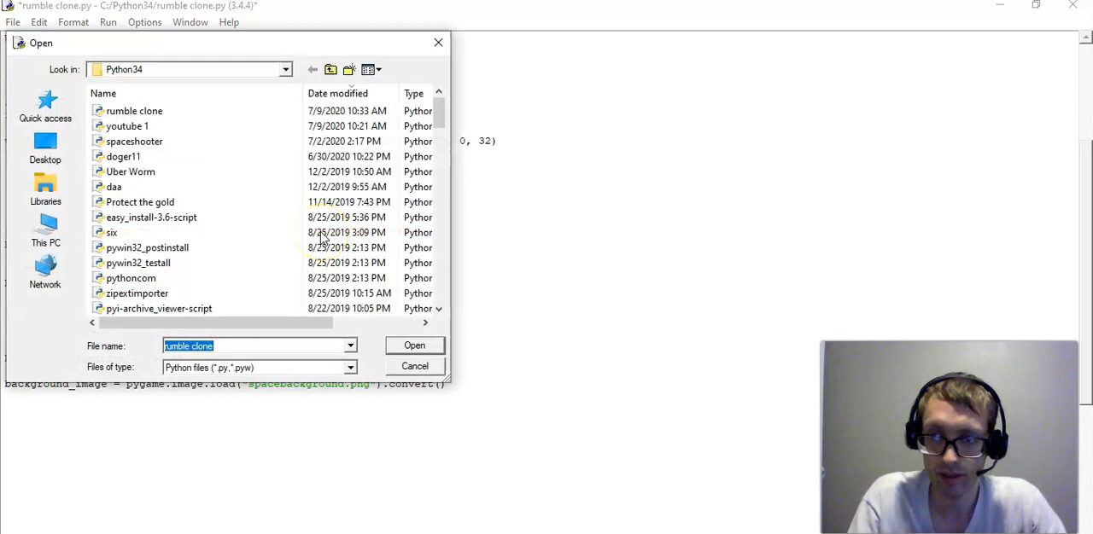
click(414, 344)
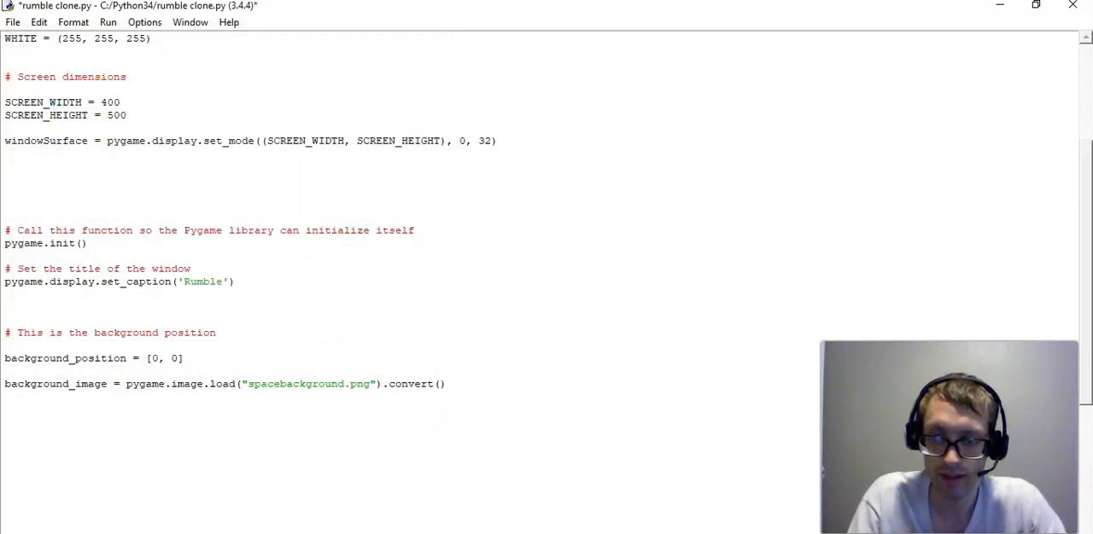
click(293, 9)
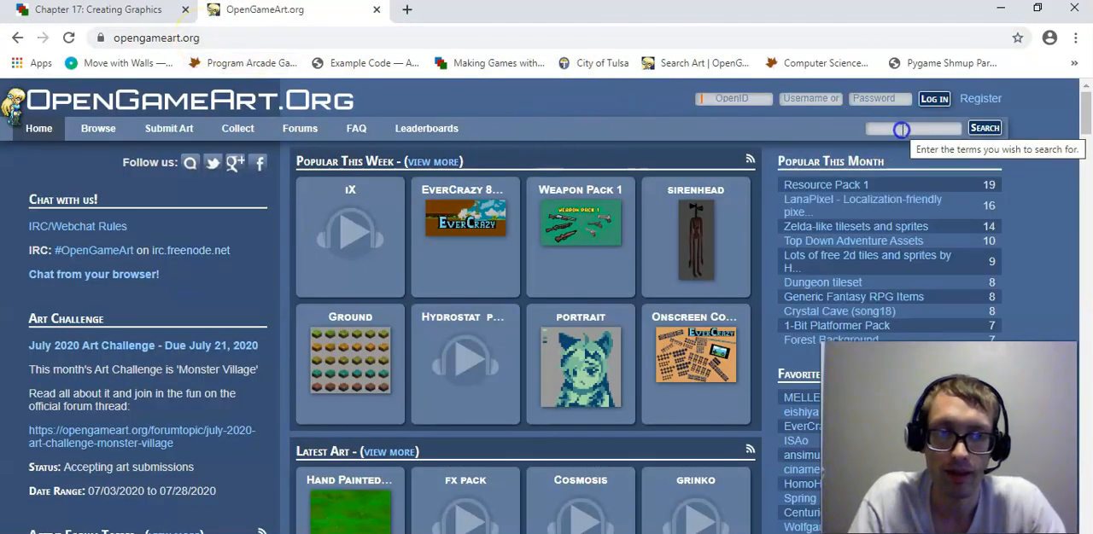
Step: Search OpenGameArt.org for 'space background' and pick the blue nebula result
click(912, 128)
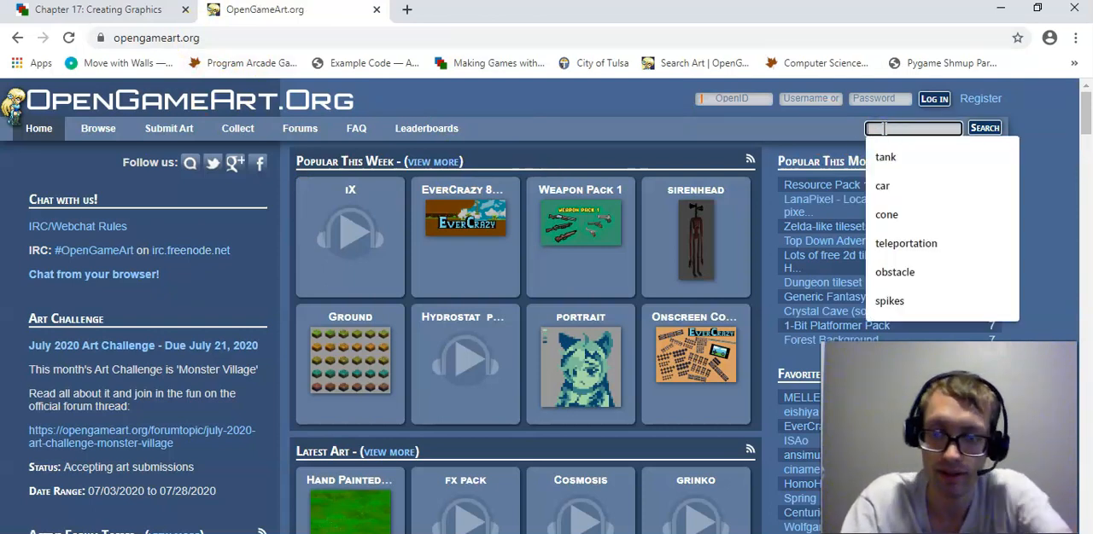
text(space background)
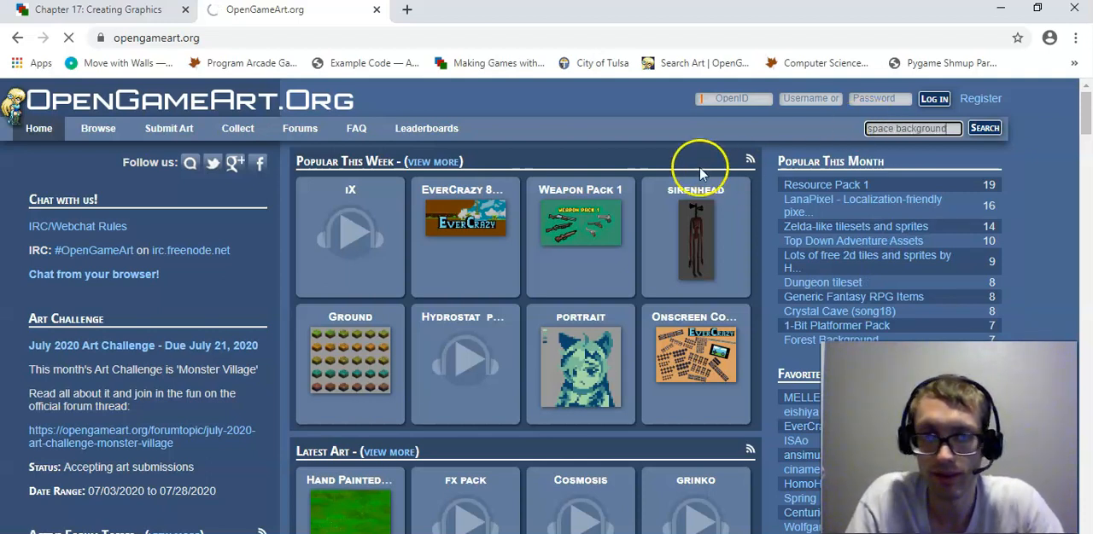
click(984, 128)
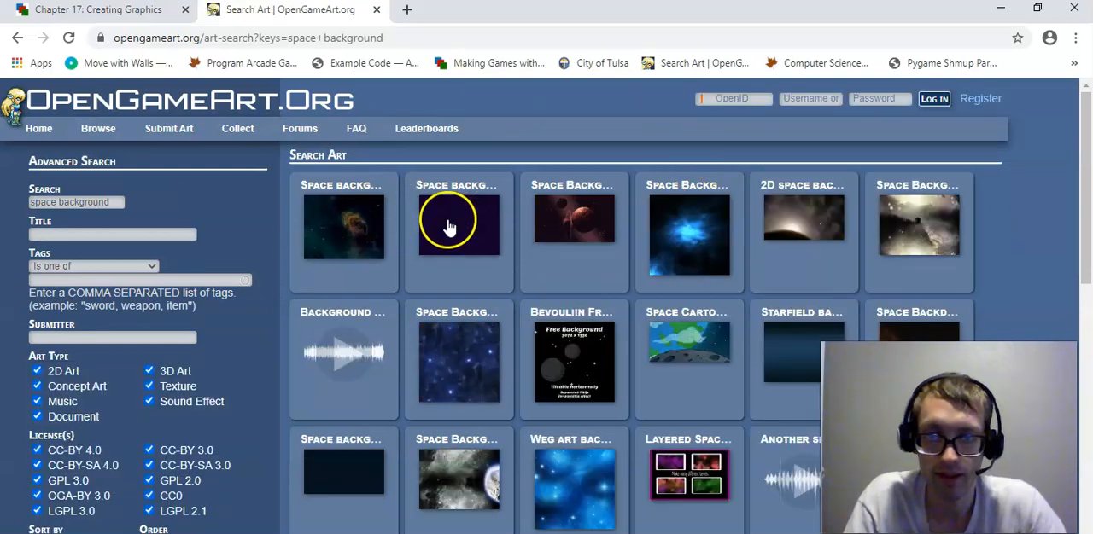
click(689, 235)
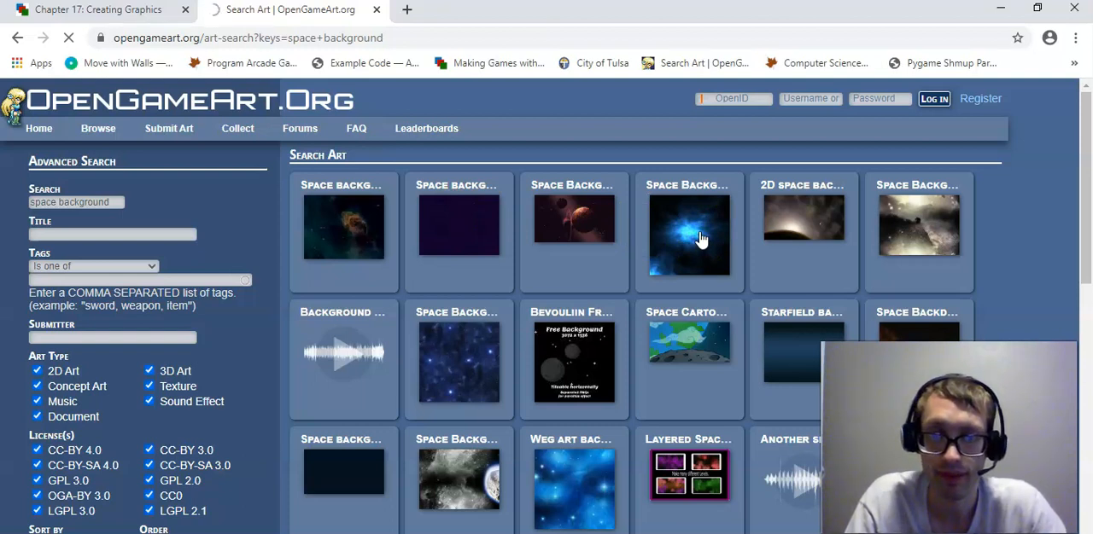
Step: Check the Space Background page's CC0 license and bring up the preview image's context menu
click(689, 234)
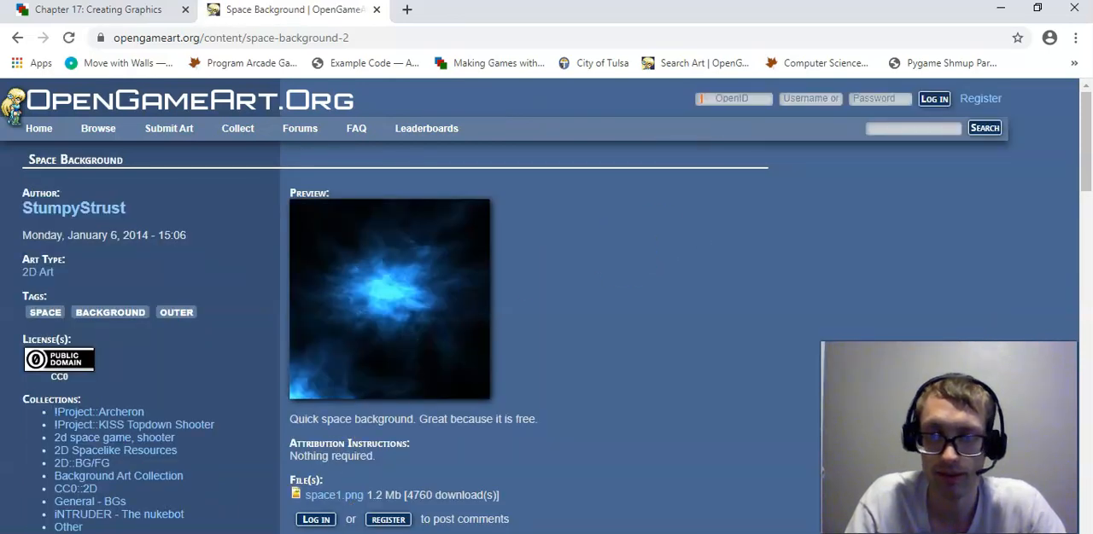
scroll(down, 3)
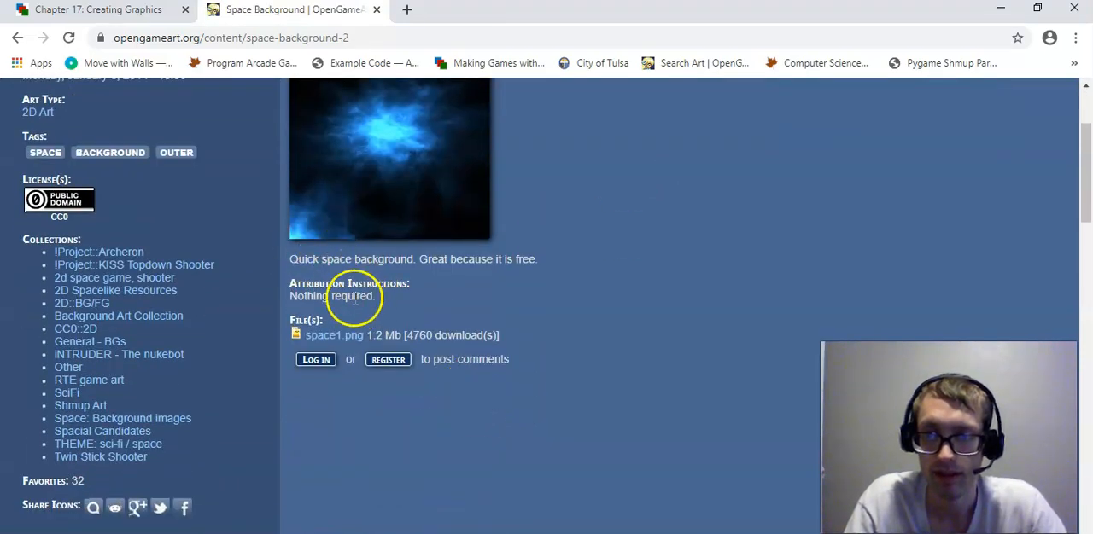
scroll(up, 3)
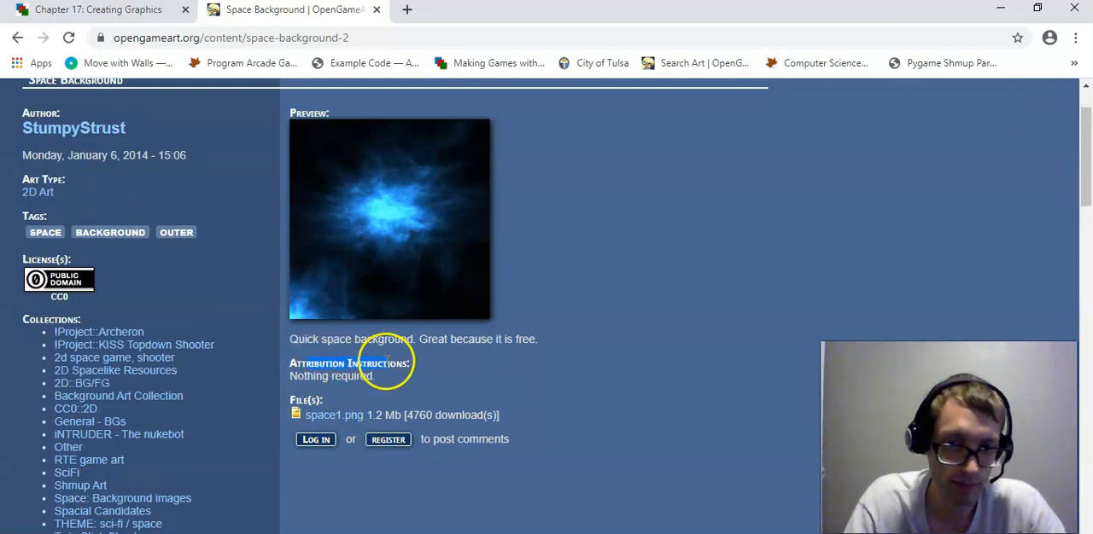
mouse_move(162, 306)
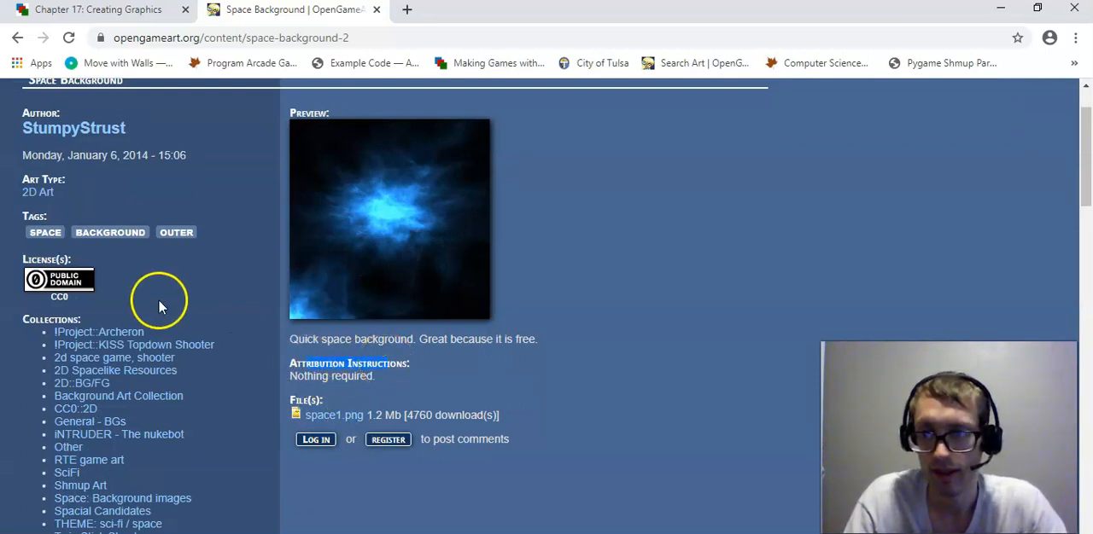
mouse_move(39, 280)
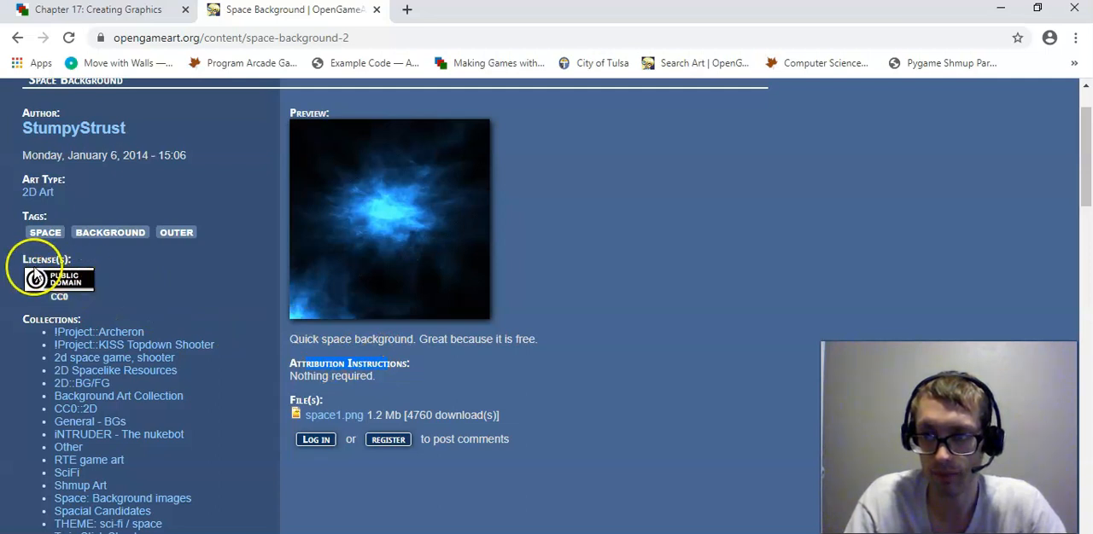
mouse_move(431, 376)
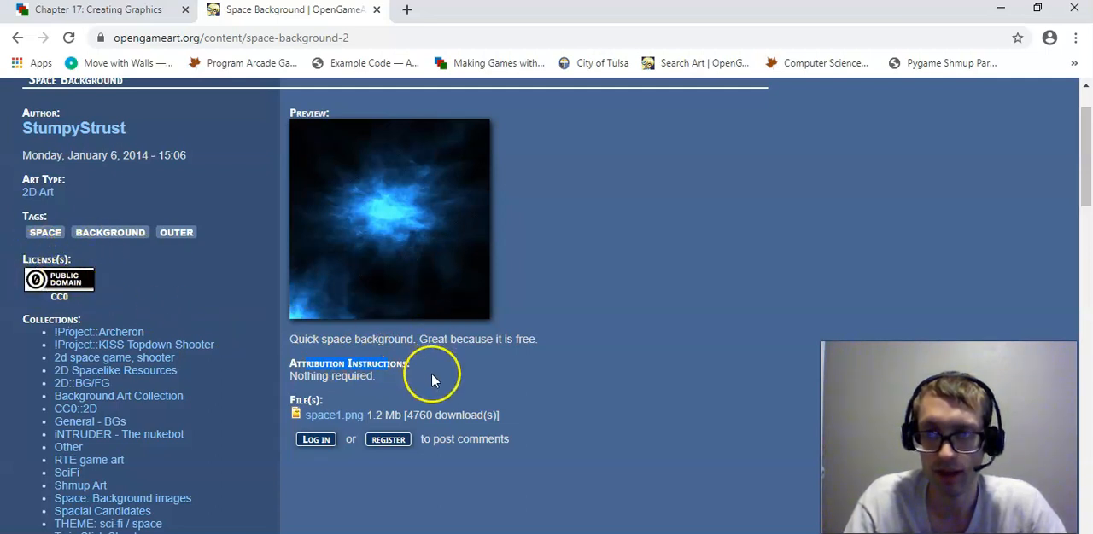
right_click(410, 286)
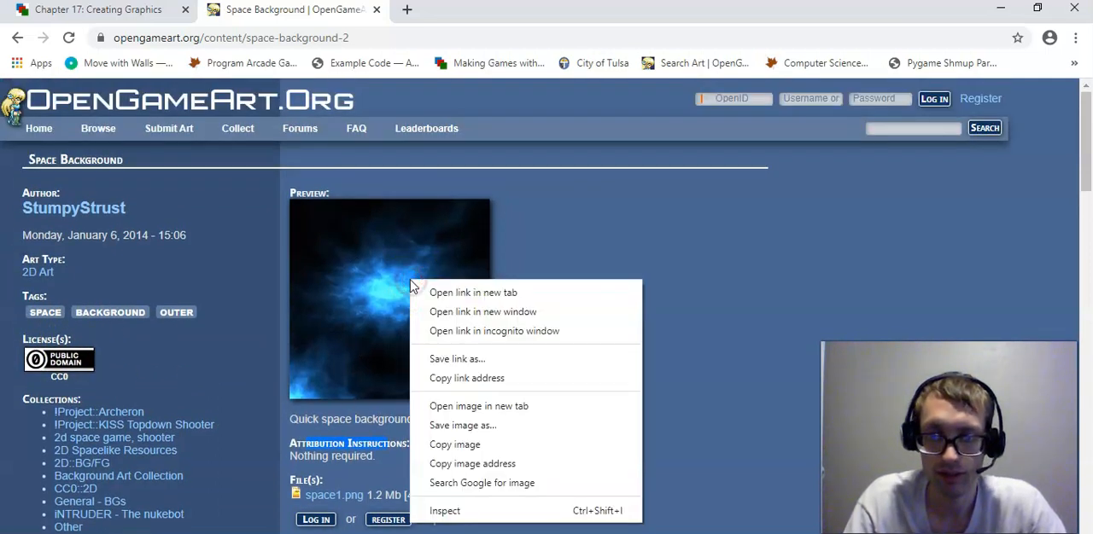
mouse_move(454, 444)
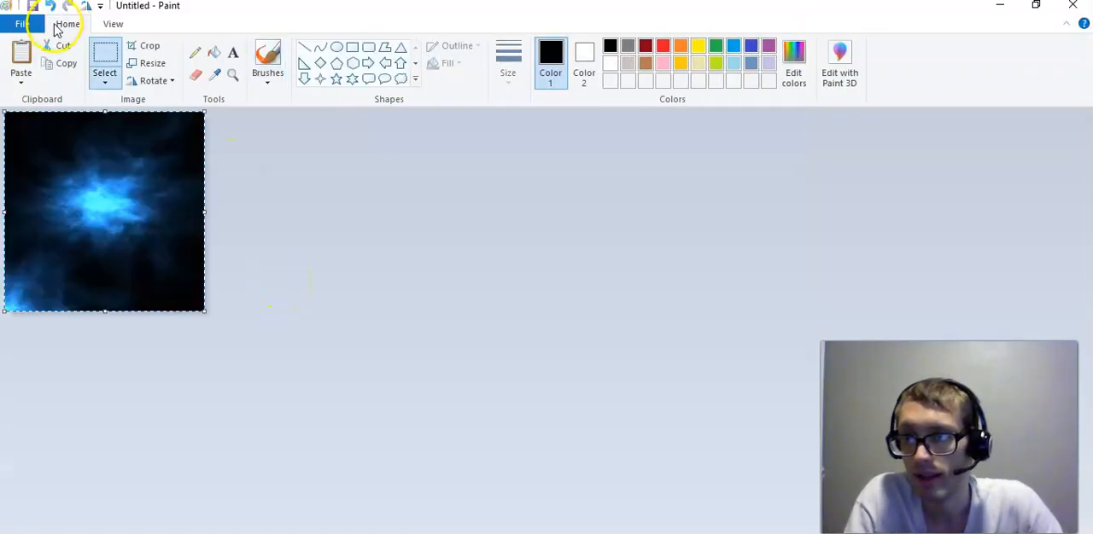
Step: Name the Paint picture spacebackground.png in Save As and browse into the Desktop Python folder
click(22, 23)
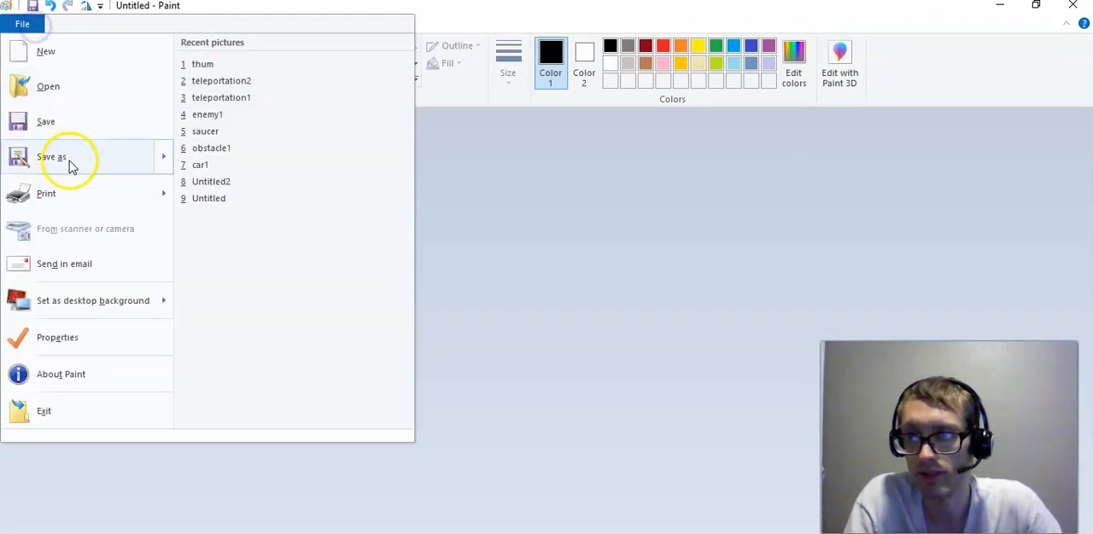
click(203, 64)
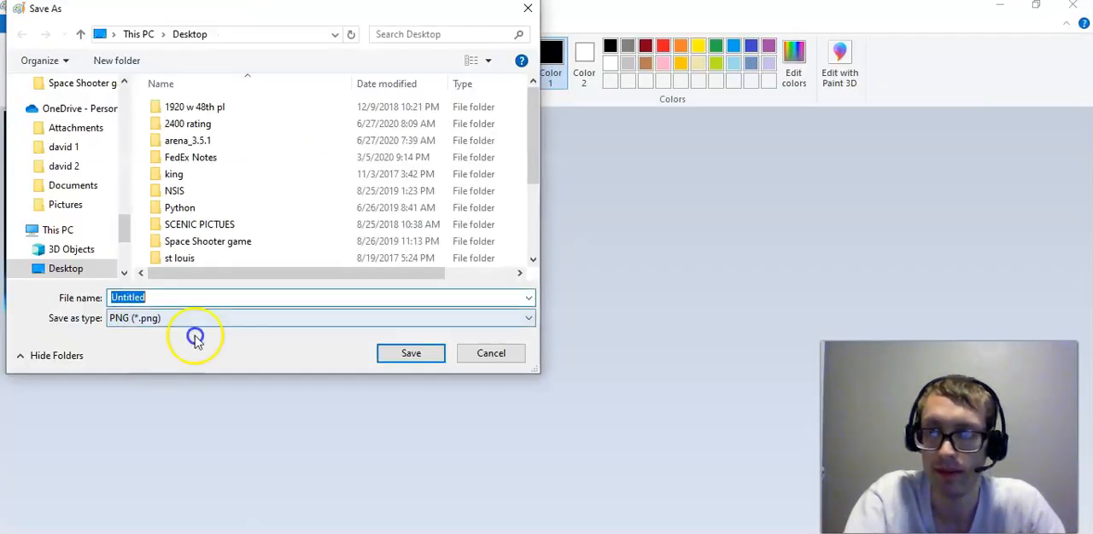
text(spaceba)
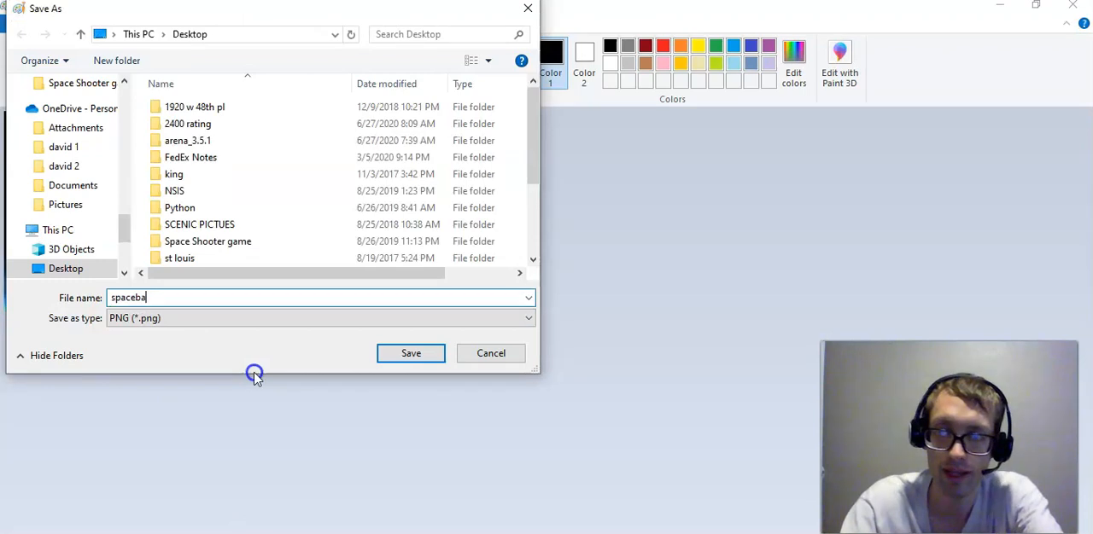
text(ckground.png)
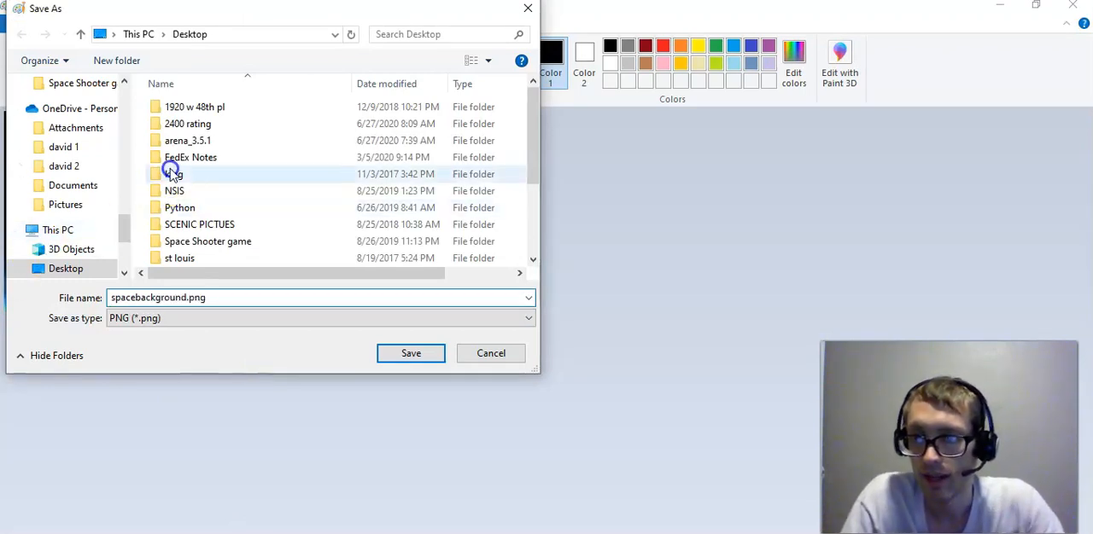
scroll(down, 3)
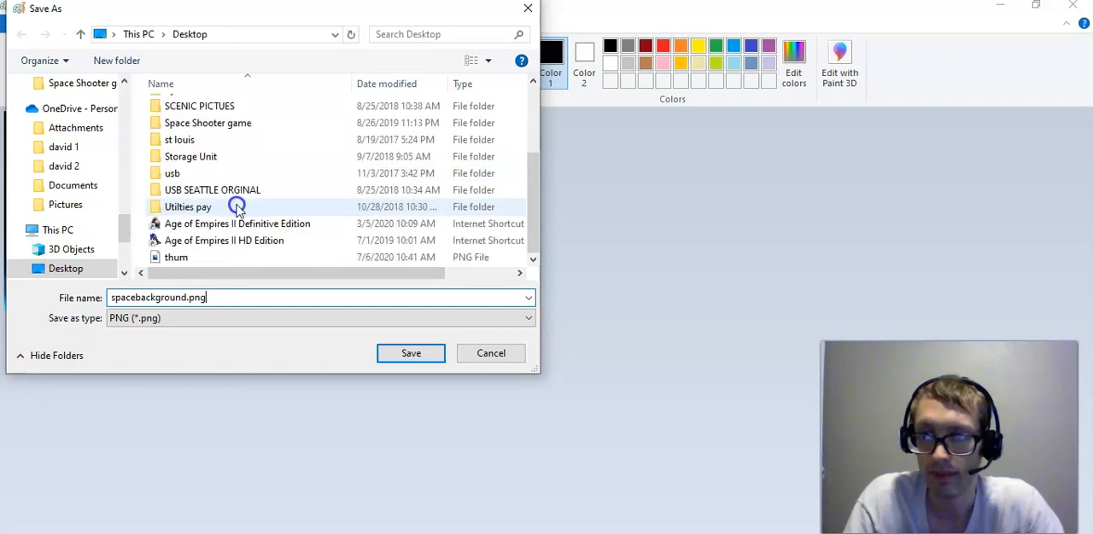
scroll(up, 3)
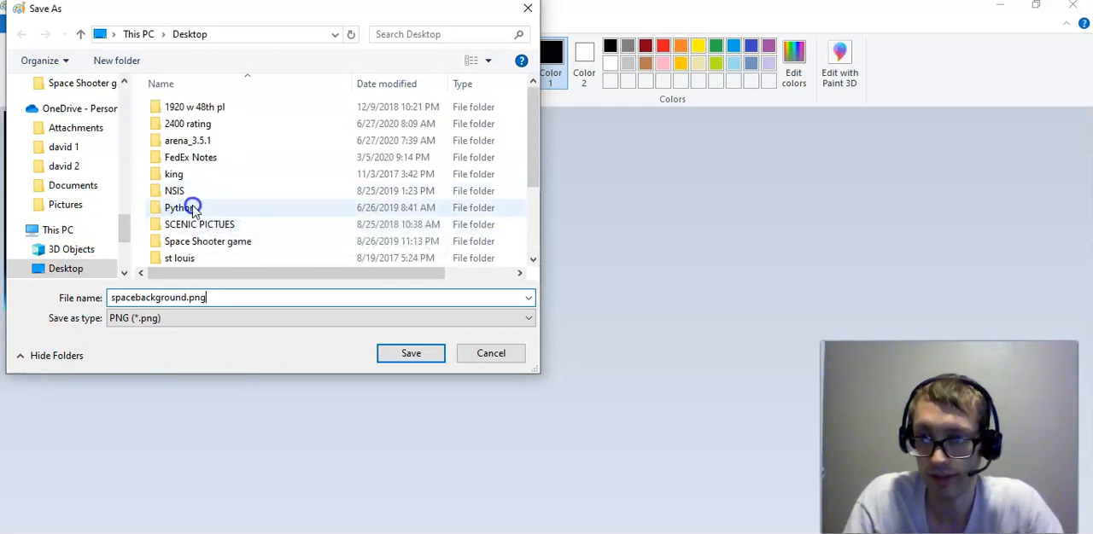
double_click(177, 207)
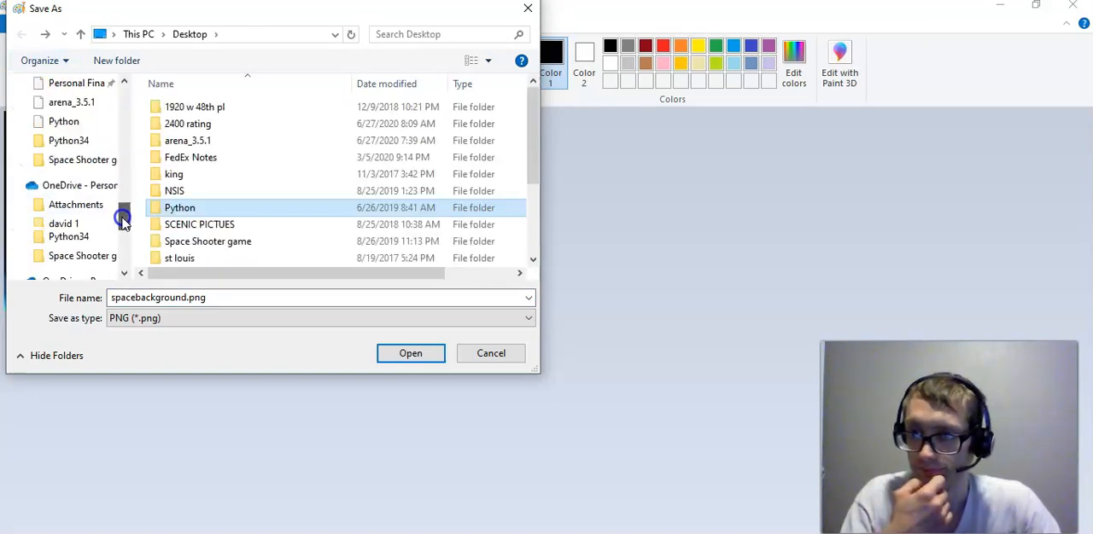
scroll(up, 3)
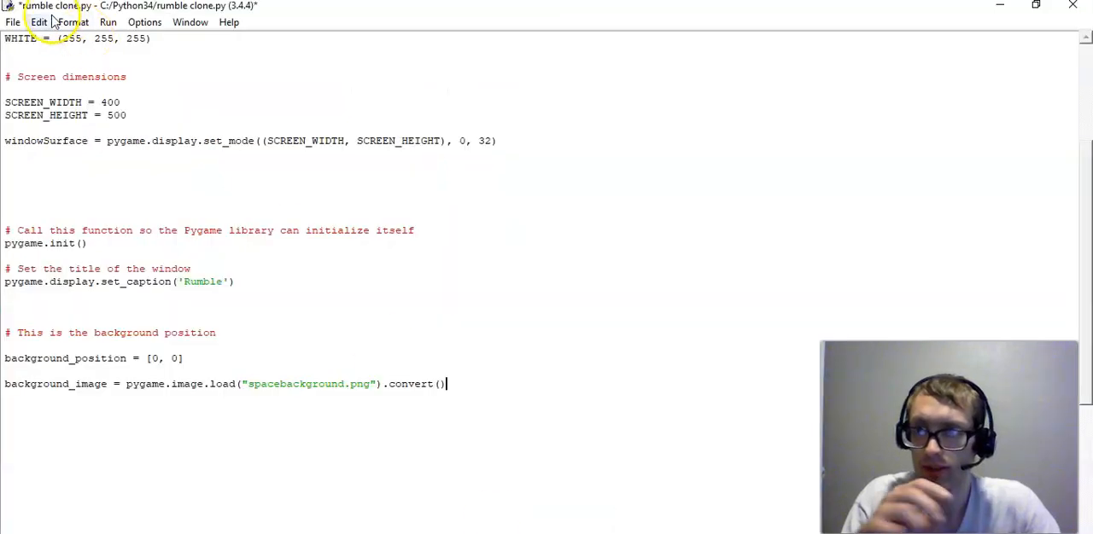
Step: Use IDLE's Open dialog to see rumble clone lives in Python34, then go up a folder
click(13, 22)
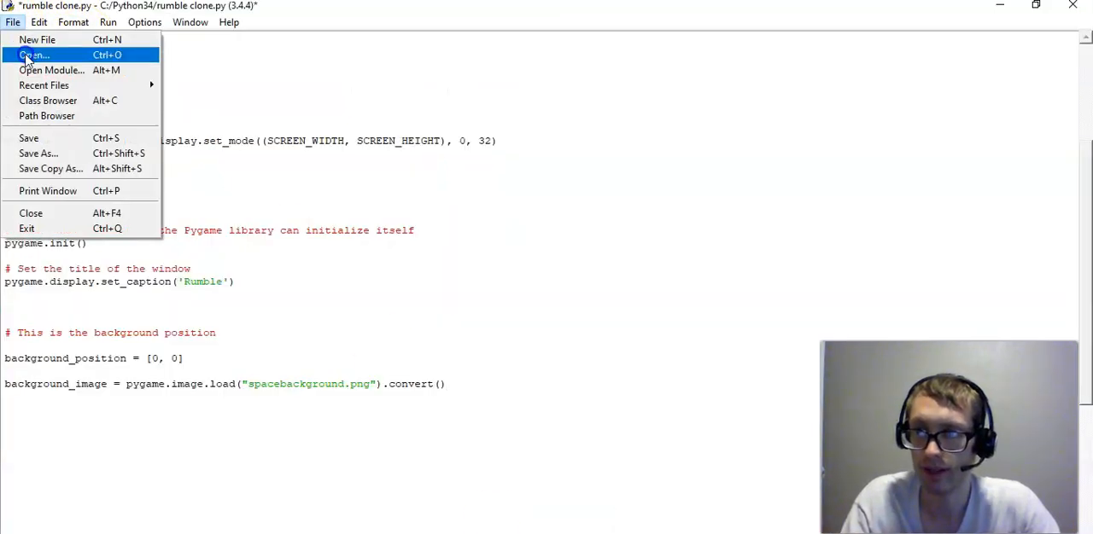
click(33, 55)
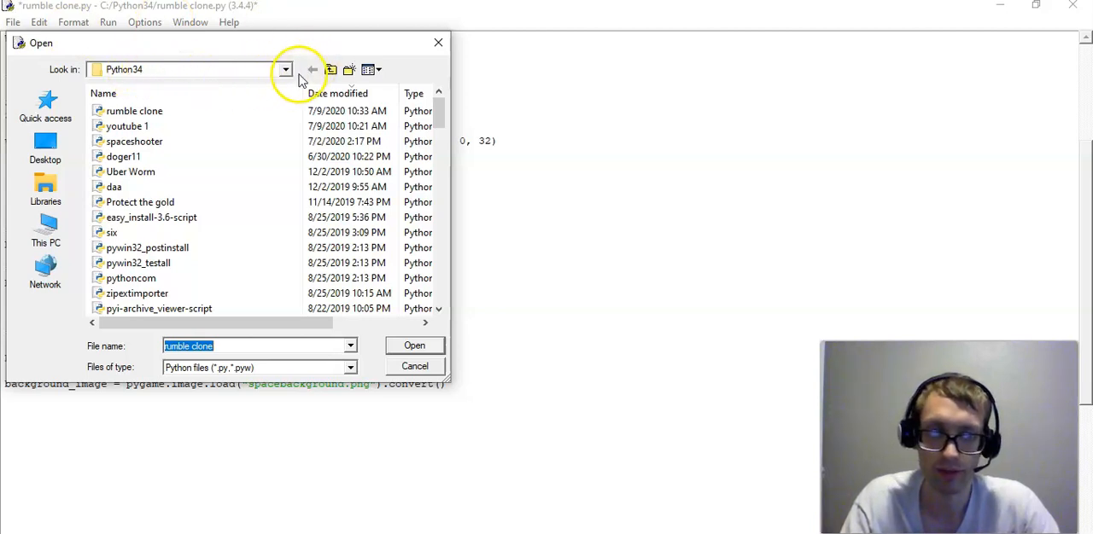
mouse_move(330, 69)
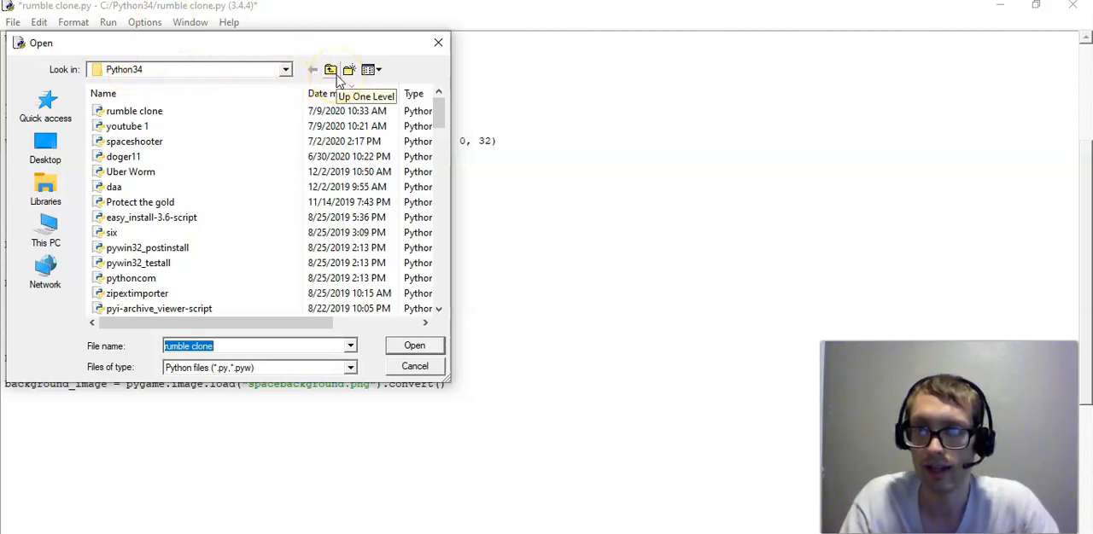
click(330, 69)
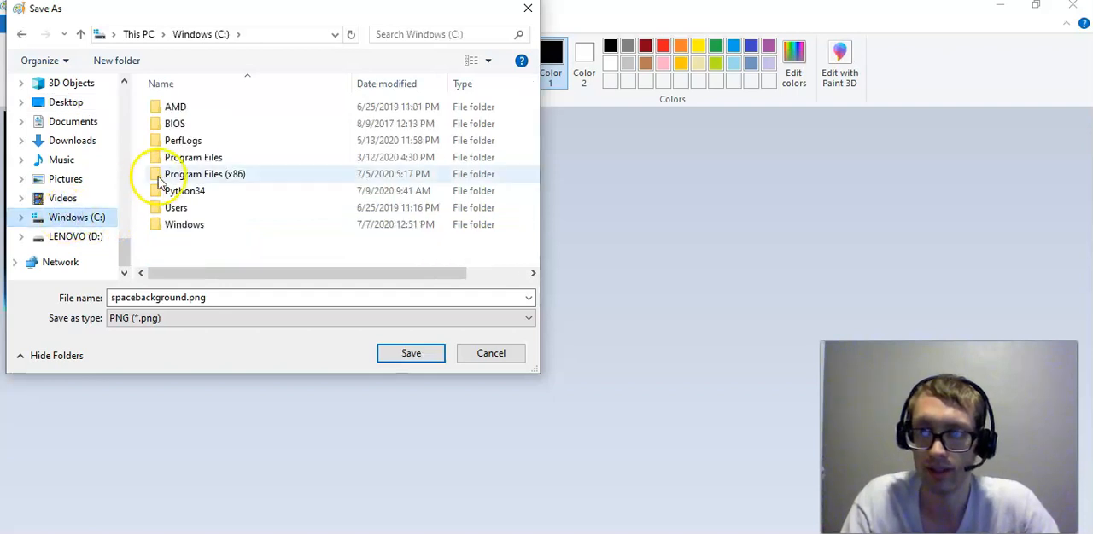
Step: Save spacebackground.png as a PNG inside C:\Python34
double_click(185, 190)
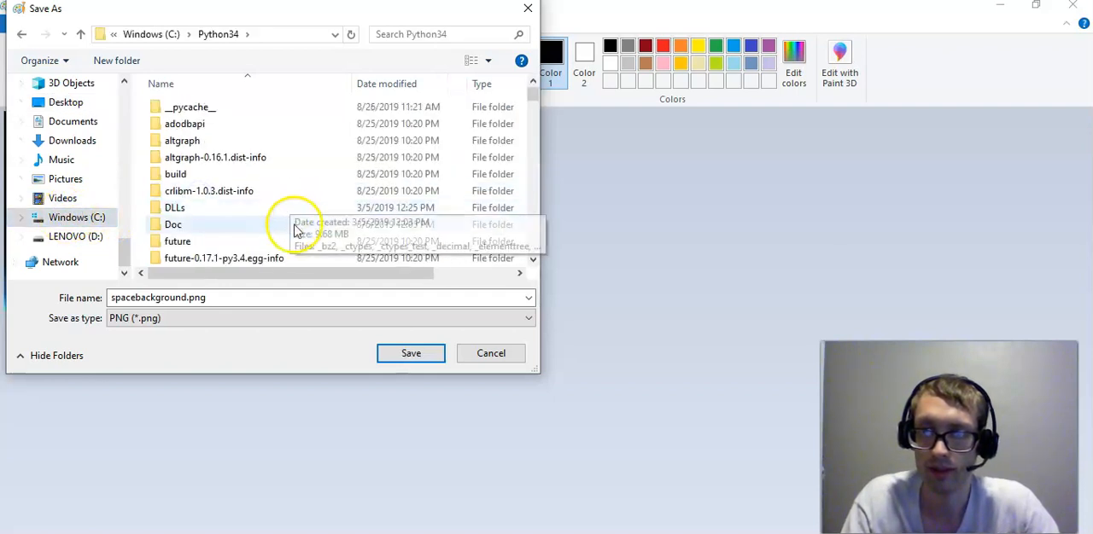
scroll(down, 3)
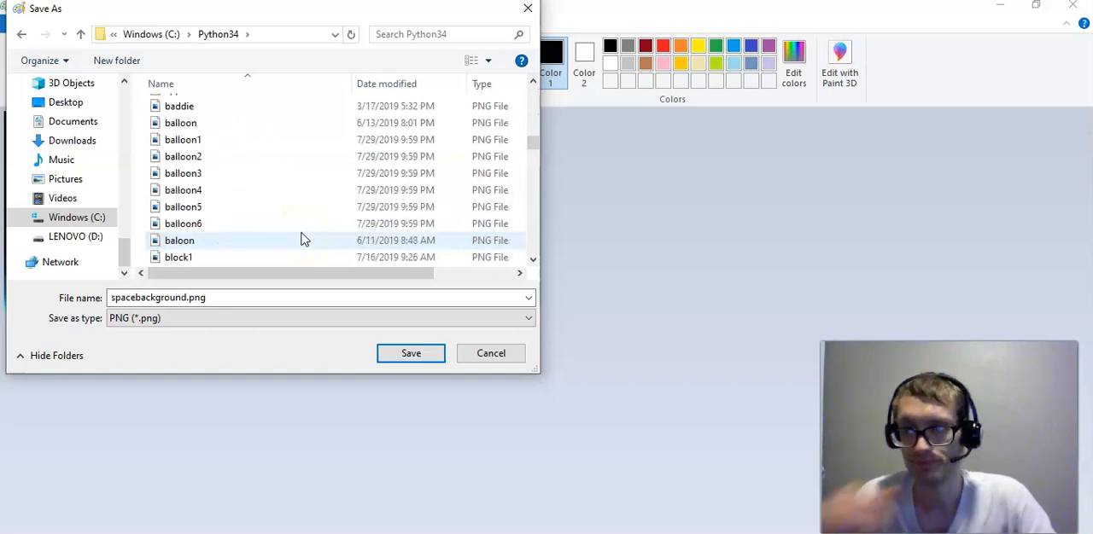
mouse_move(299, 244)
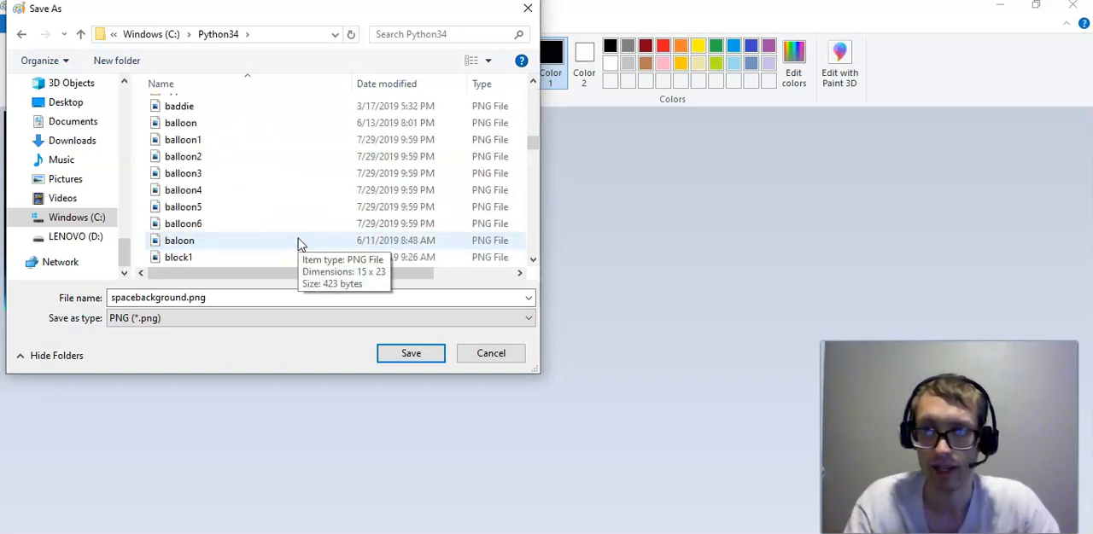
scroll(down, 3)
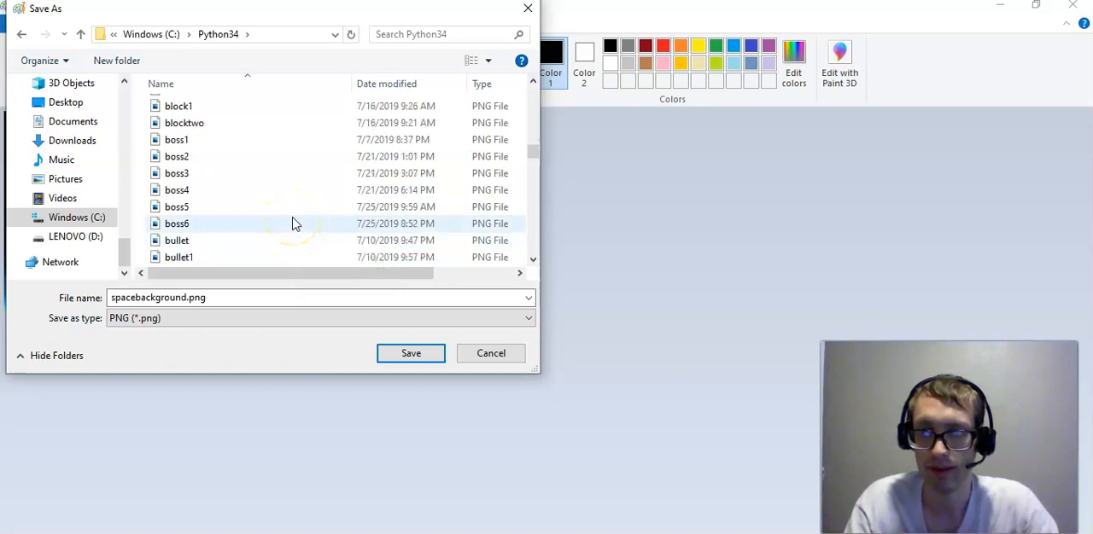
scroll(down, 3)
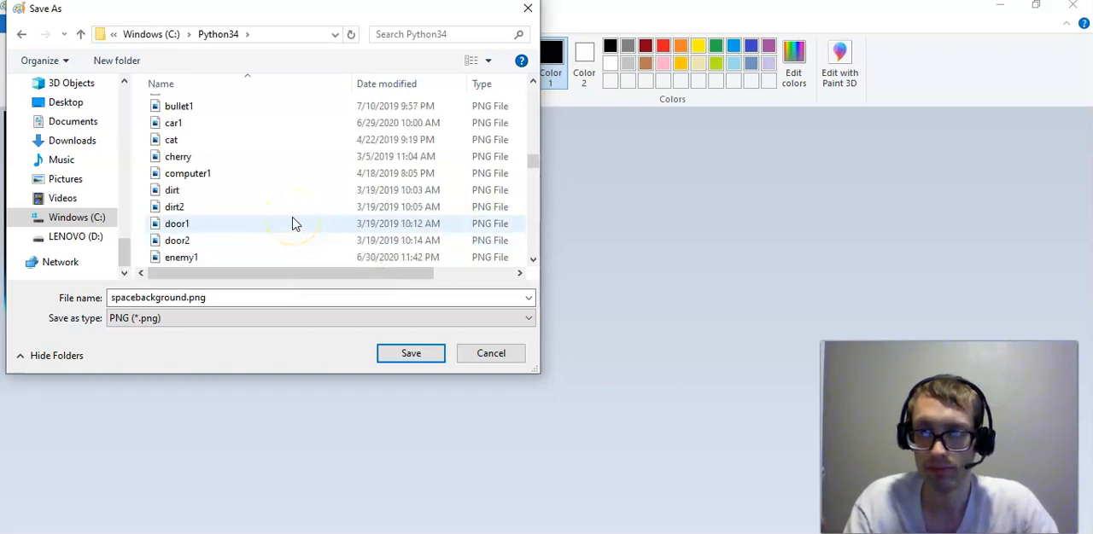
scroll(down, 3)
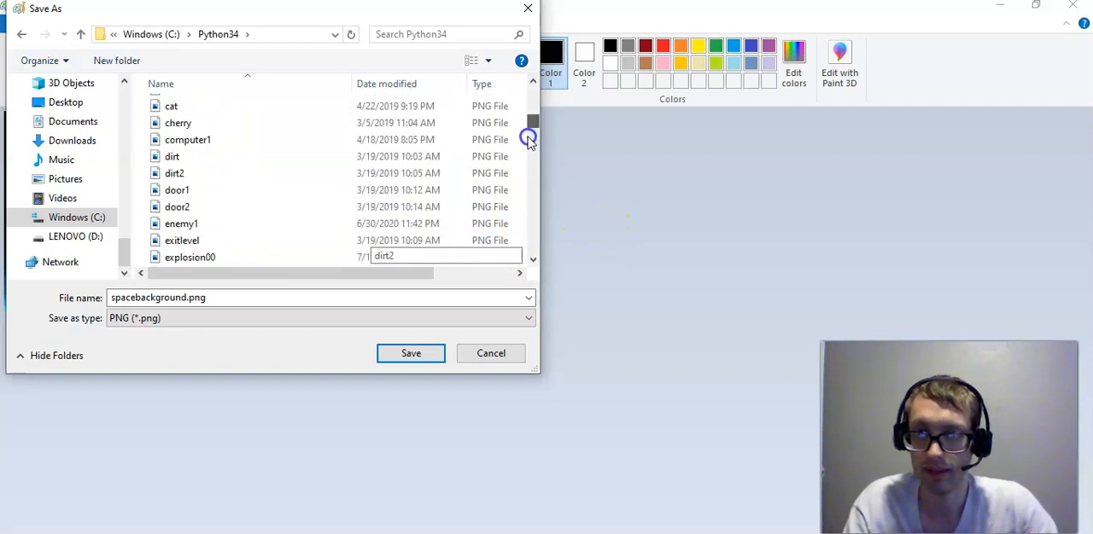
scroll(up, 3)
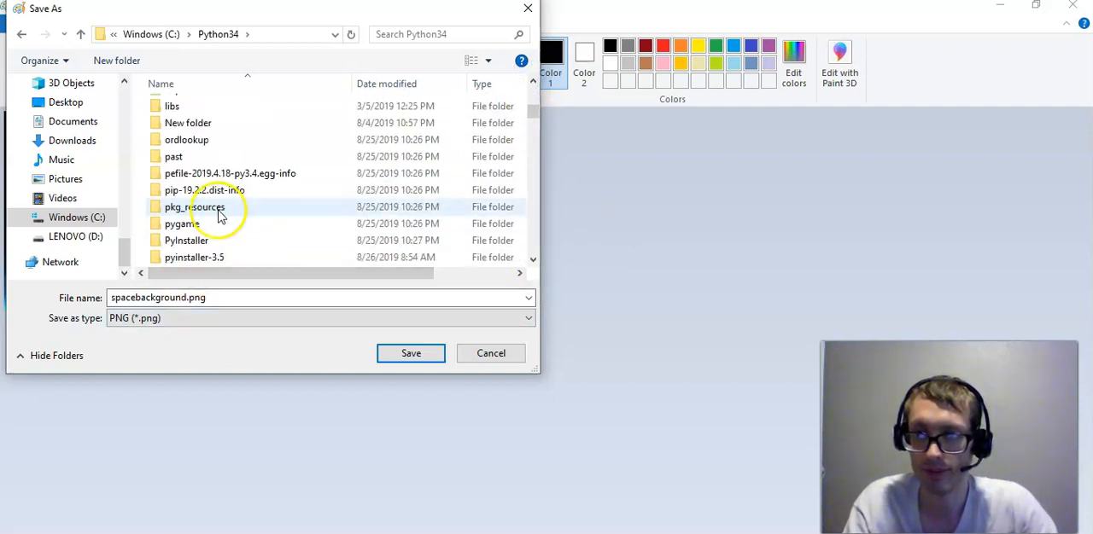
scroll(down, 3)
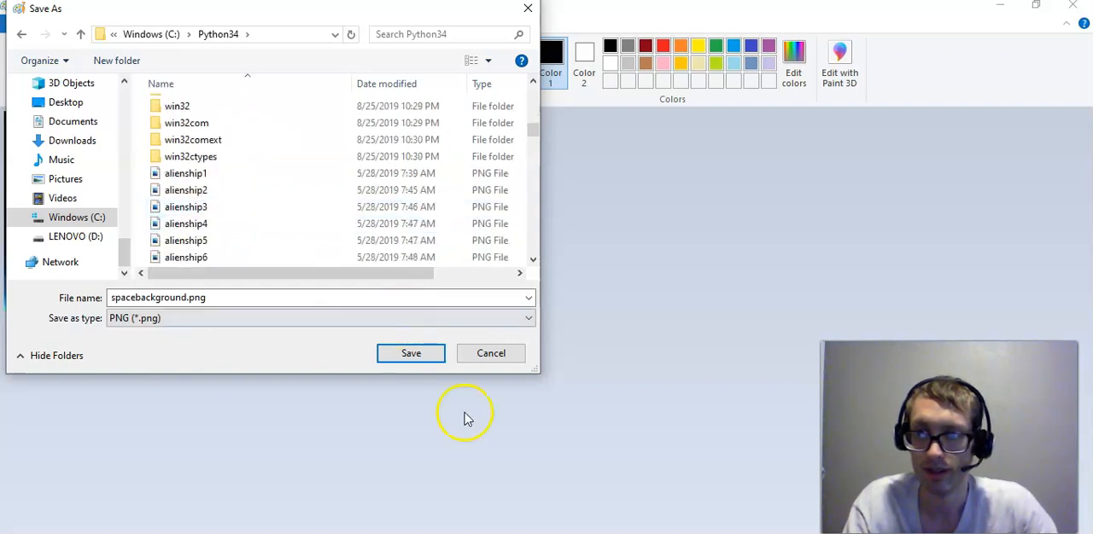
click(411, 353)
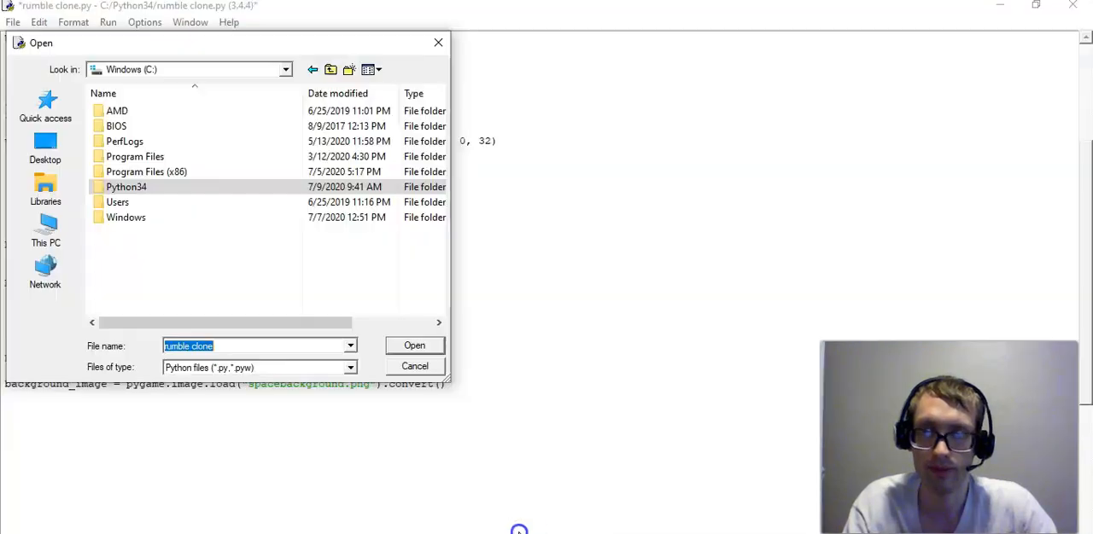
Step: Browse Python34 in IDLE's Open dialog and type 'space' to confirm spacebackground.png exists
click(126, 187)
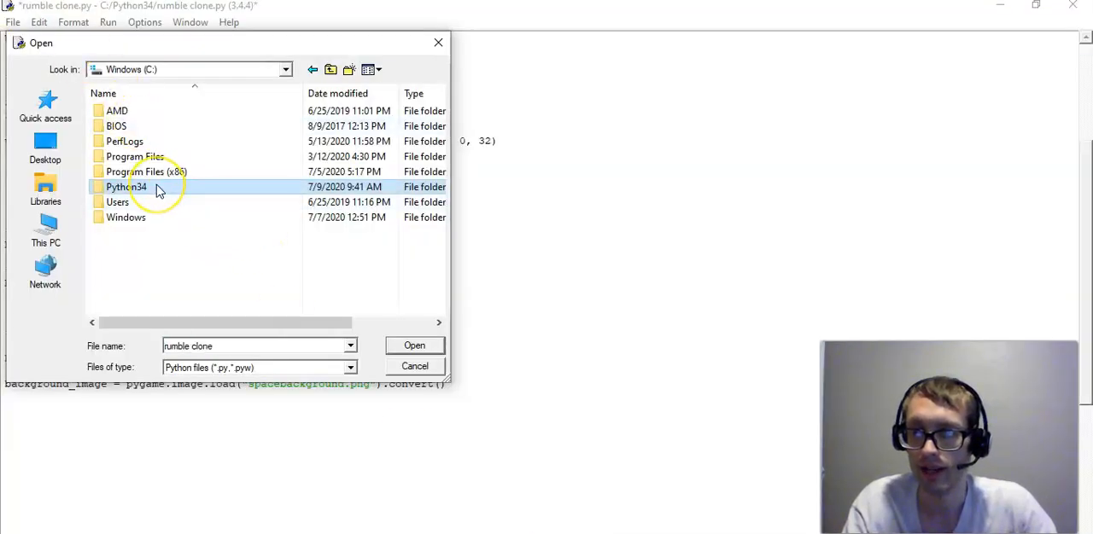
double_click(125, 187)
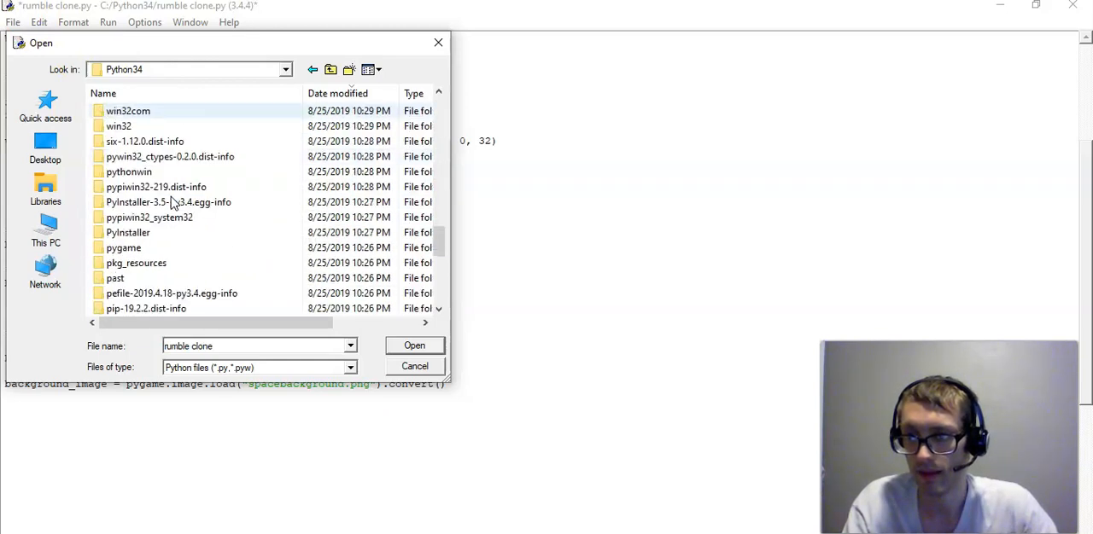
scroll(up, 3)
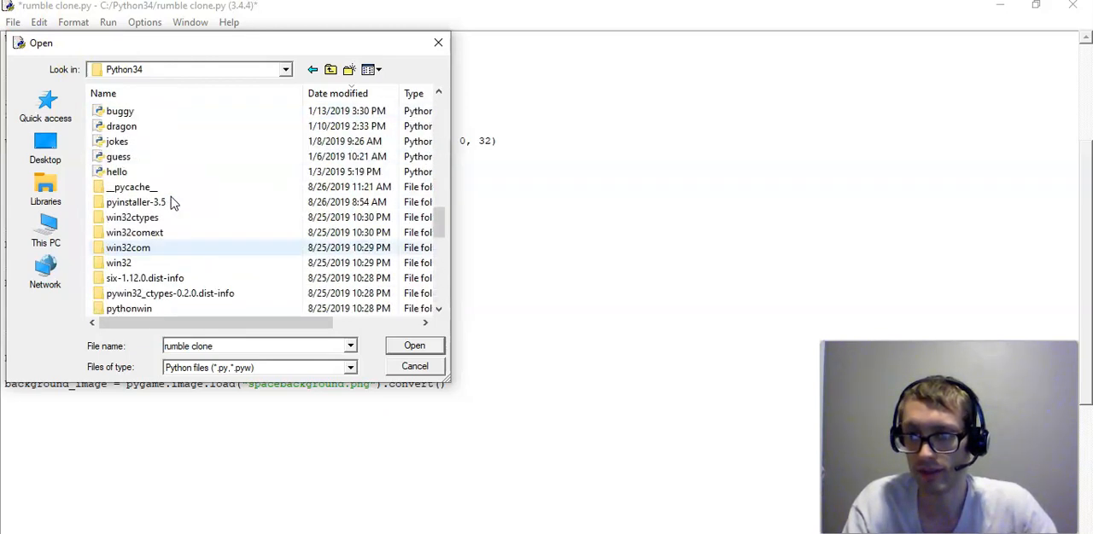
scroll(up, 3)
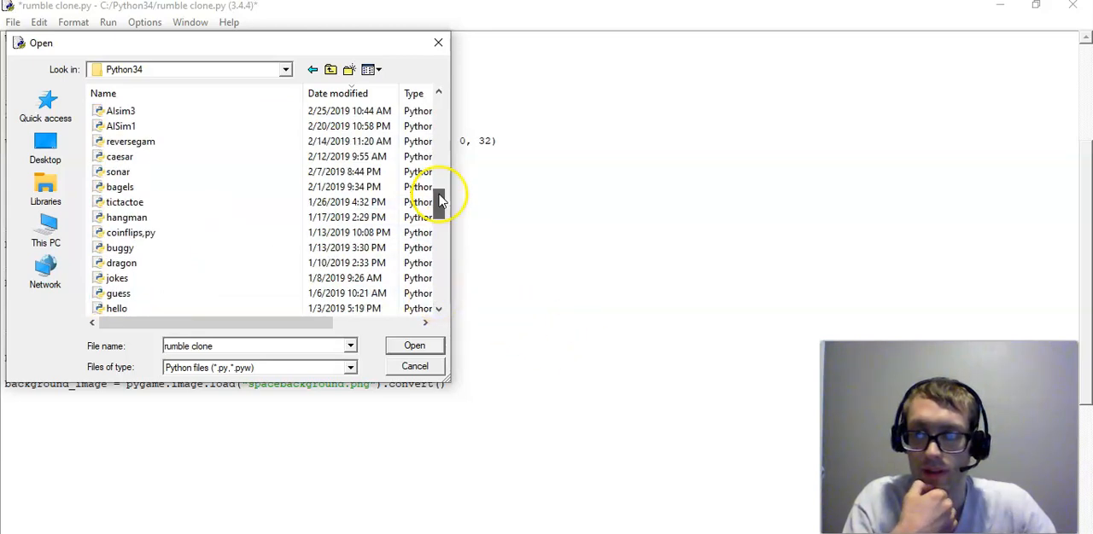
scroll(up, 3)
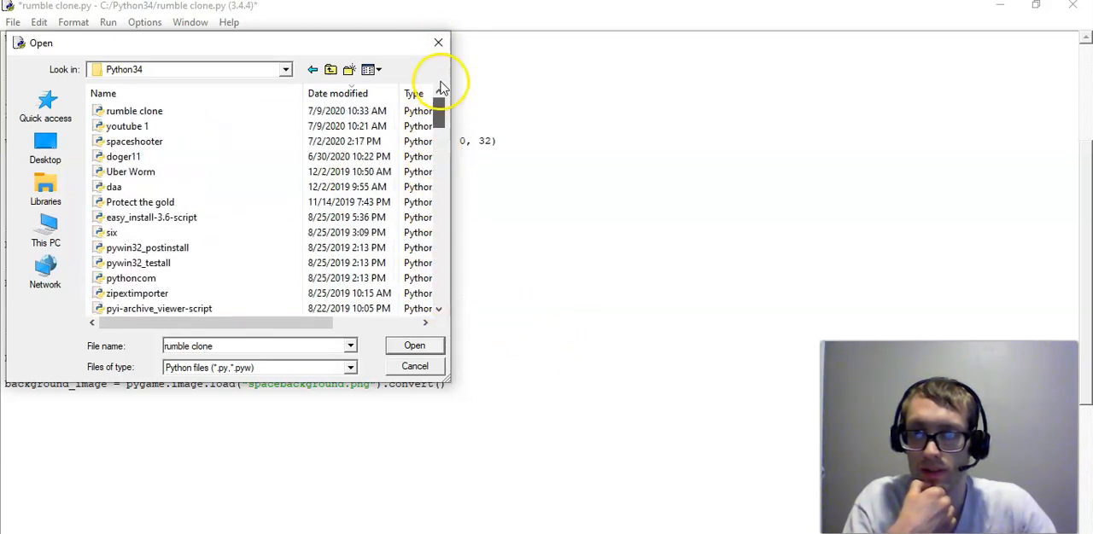
triple_click(256, 346)
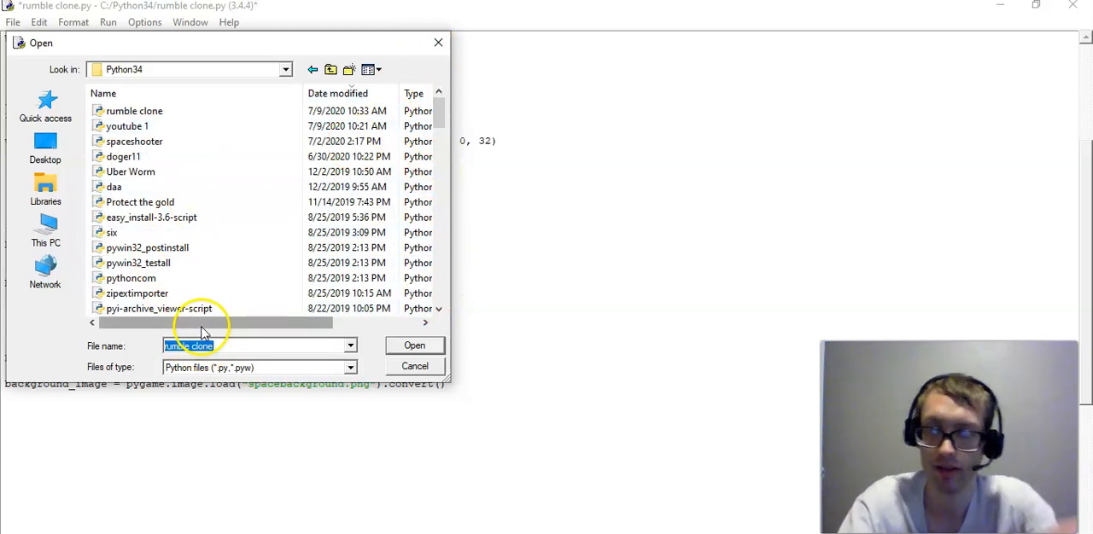
text(space)
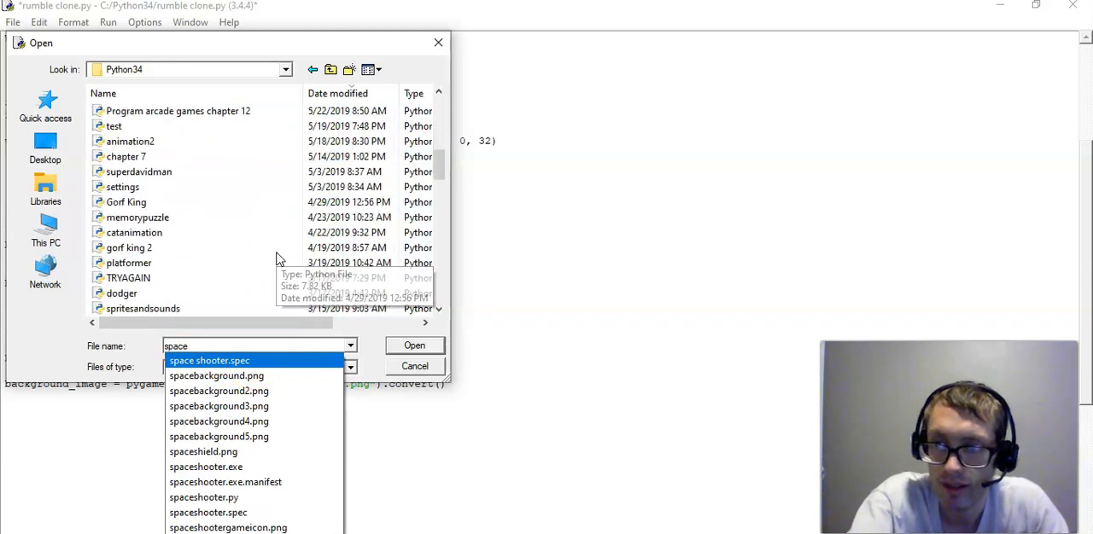
scroll(down, 3)
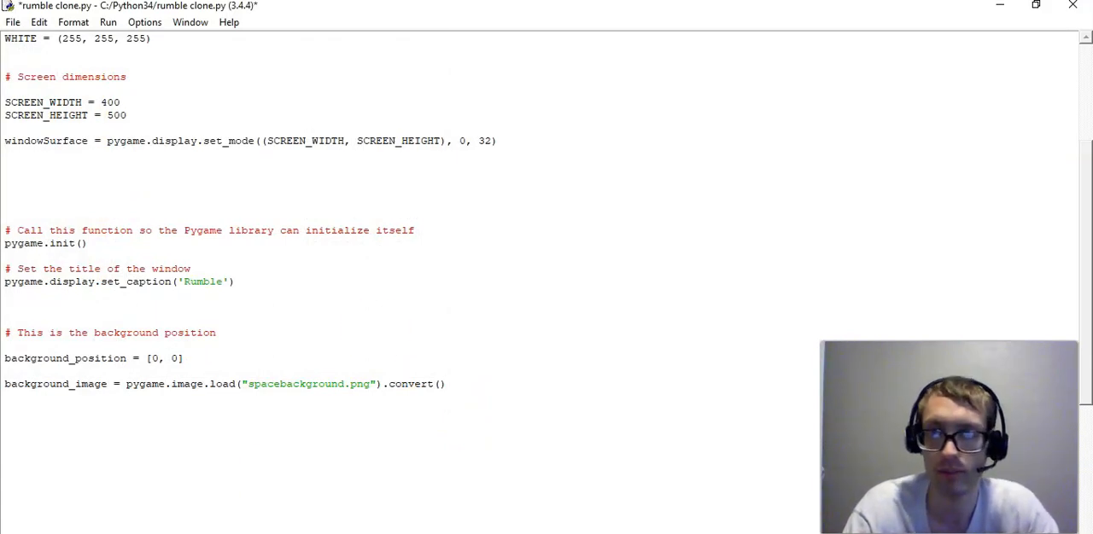
Step: Run the rumble clone module to check spacebackground.png loads
click(108, 21)
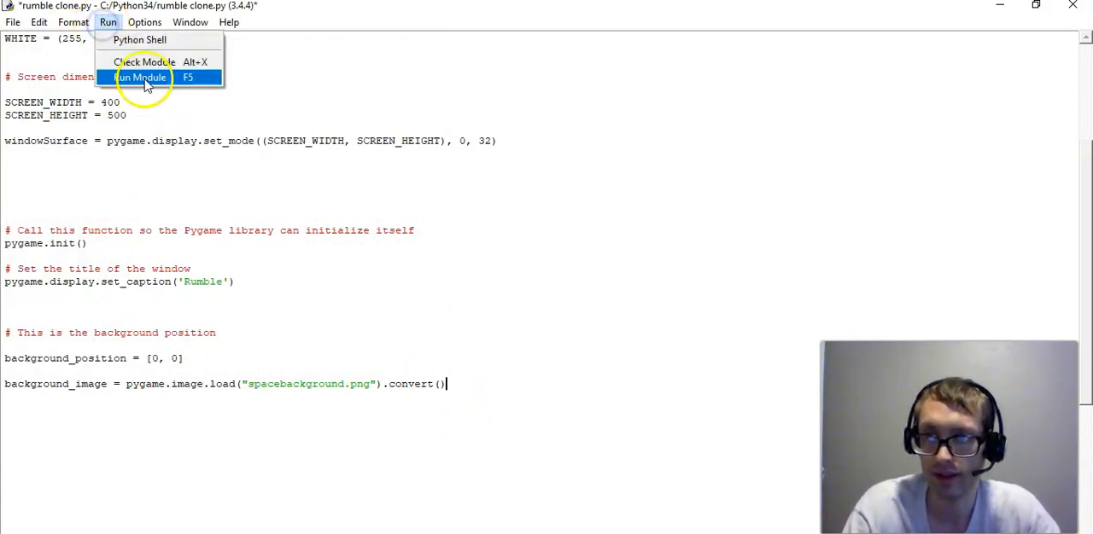
click(141, 77)
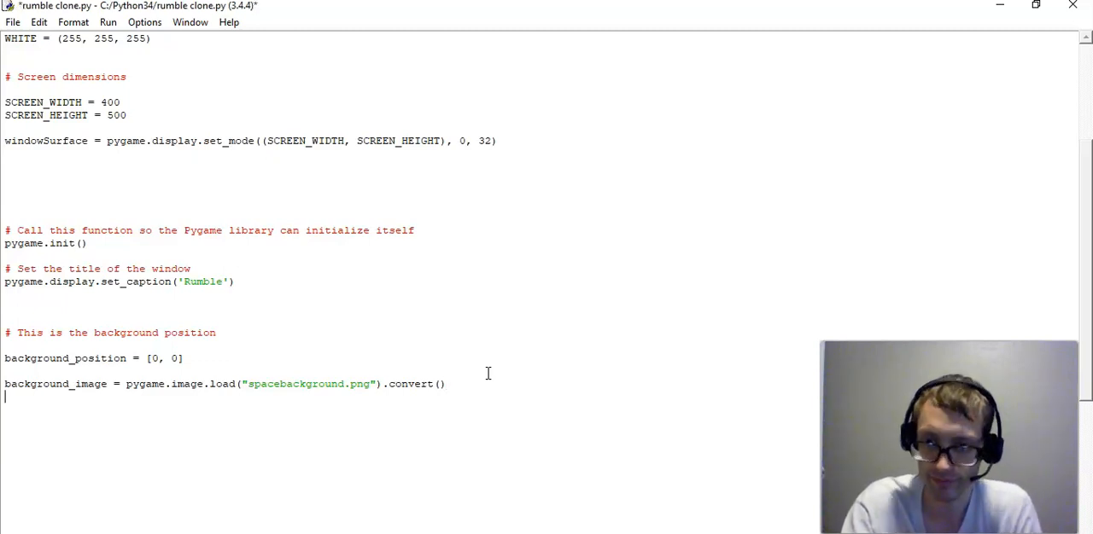
scroll(down, 3)
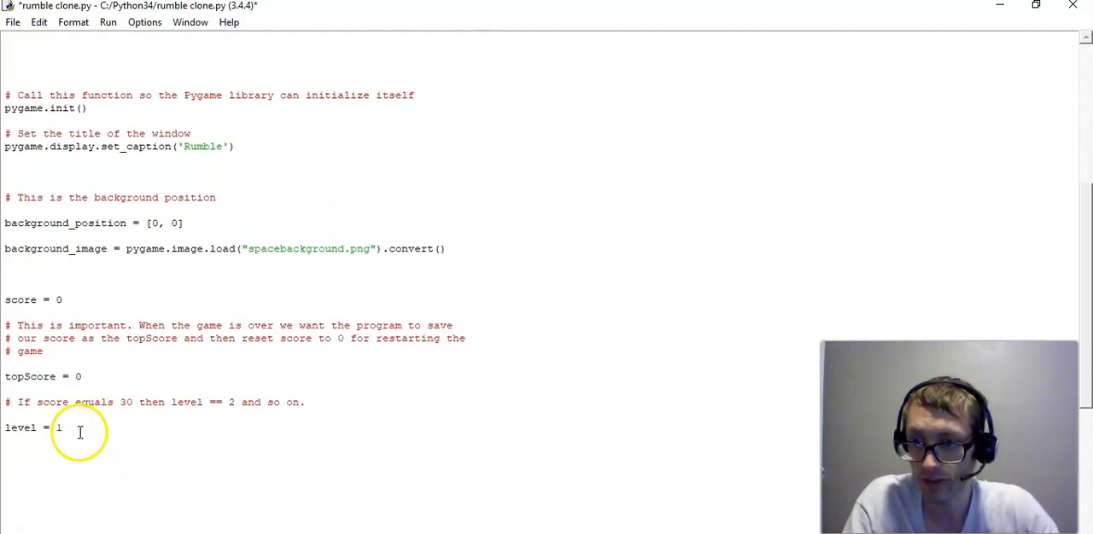
Step: Change the level comment's threshold from 30 to 10 so it reads 'If score equals 10'
click(67, 300)
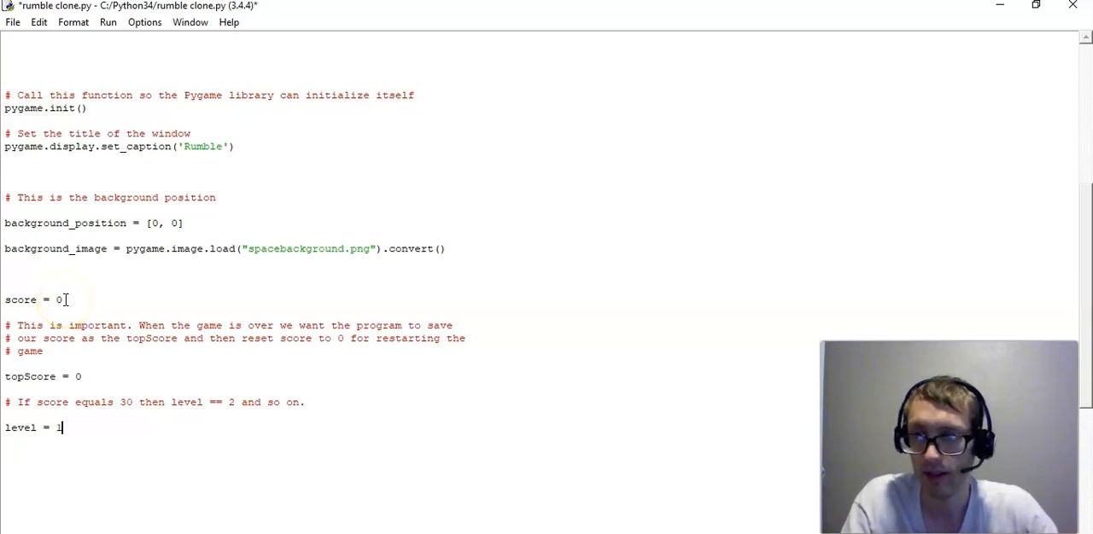
mouse_move(70, 377)
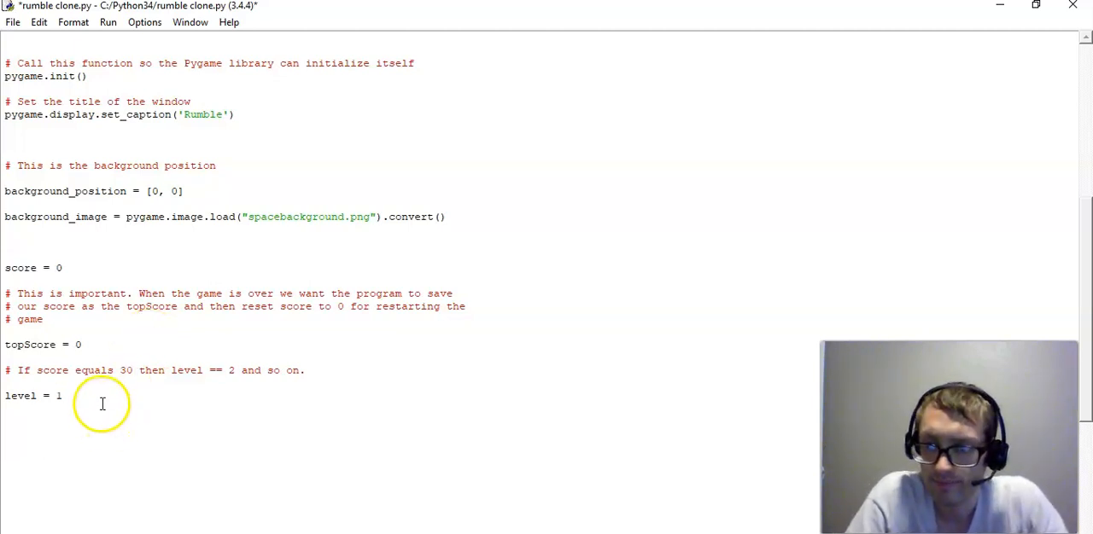
mouse_move(115, 370)
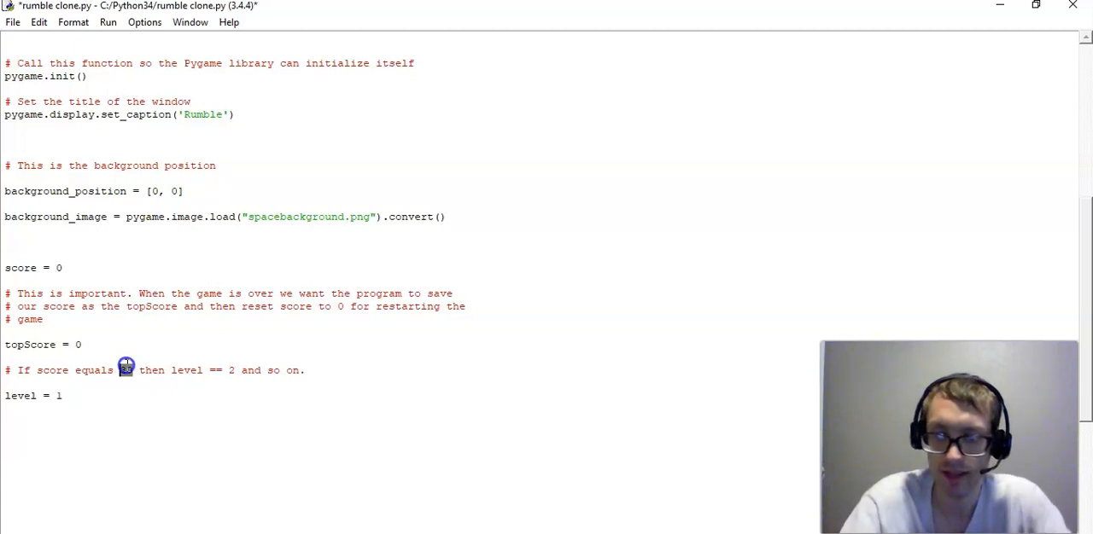
text(10)
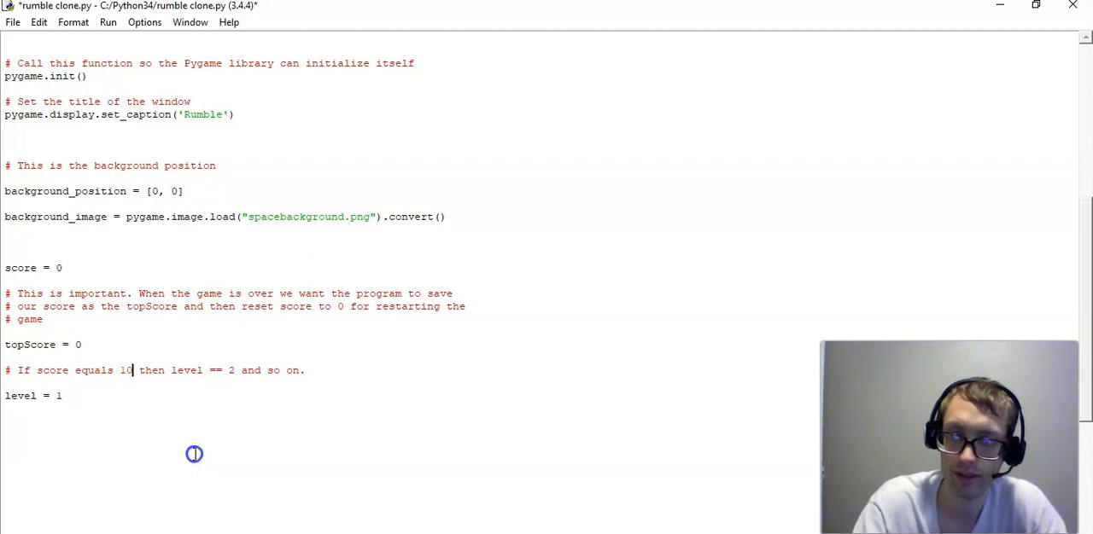
scroll(down, 3)
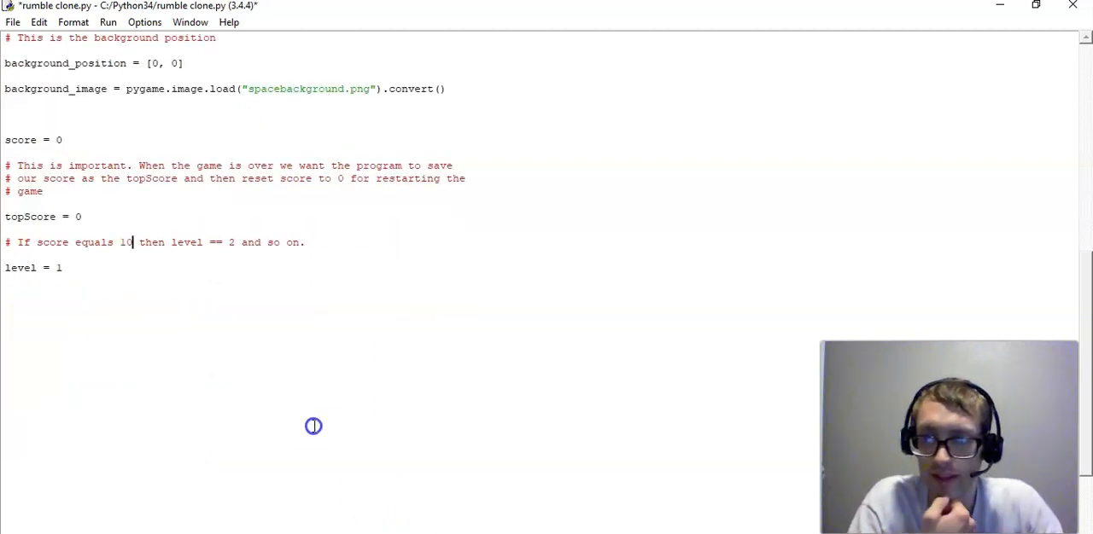
Step: Add clock = pygame.time.Clock() below level = 1 with a comment that it tracks time
scroll(up, 3)
text(clock = pygame.time.Clock())
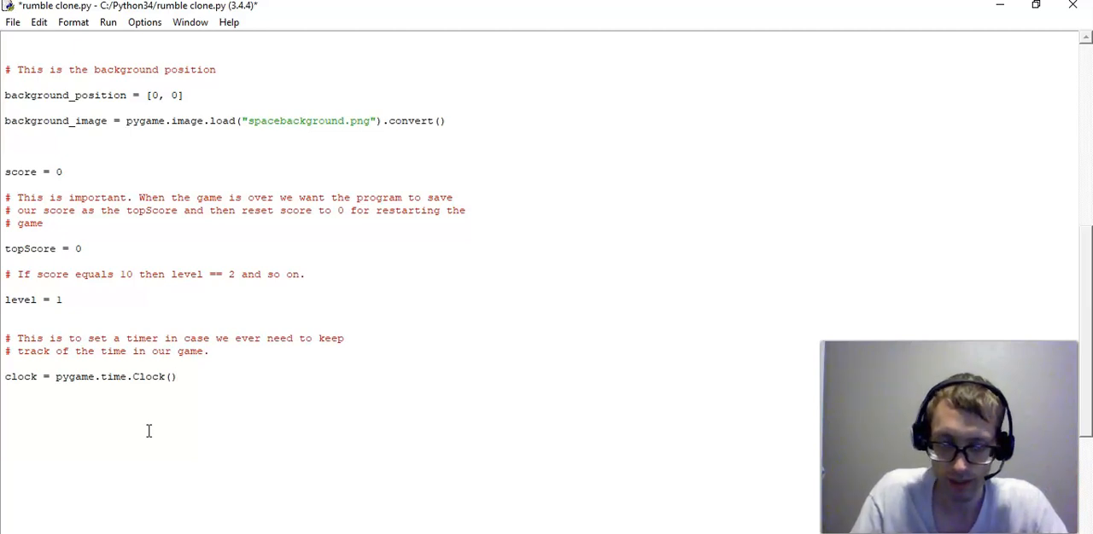
click(175, 377)
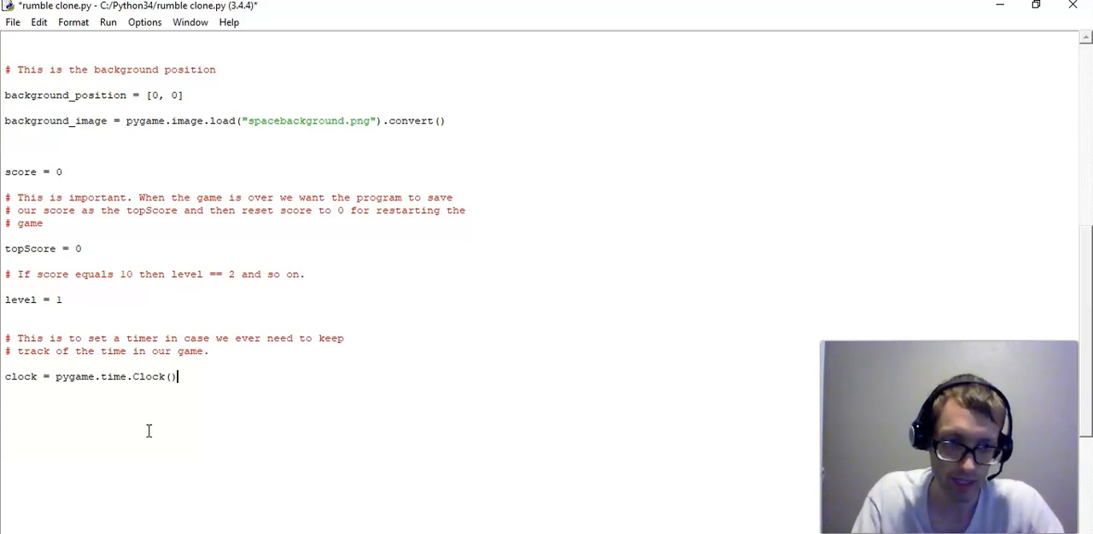
mouse_move(216, 389)
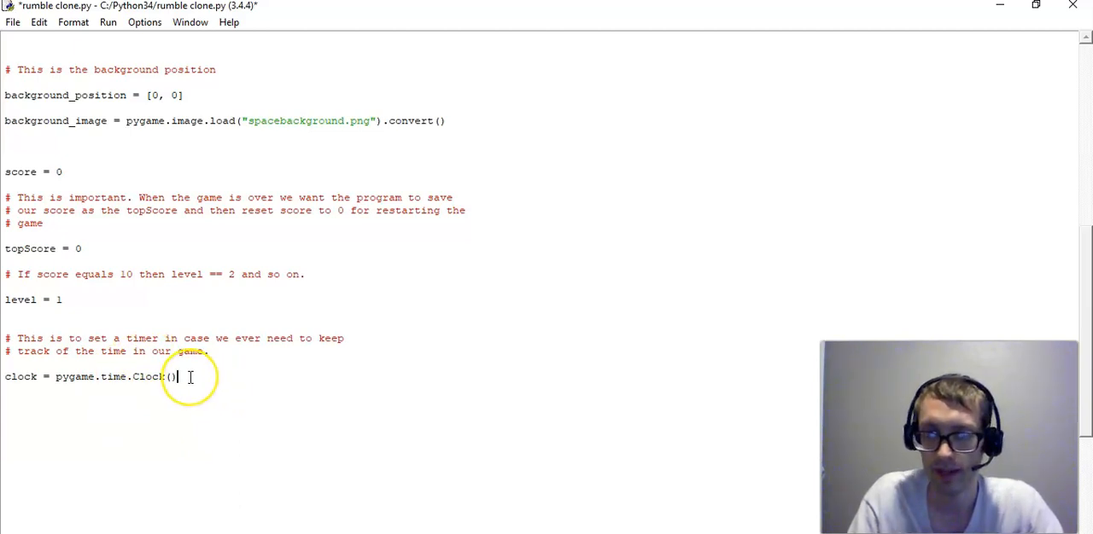
mouse_move(175, 377)
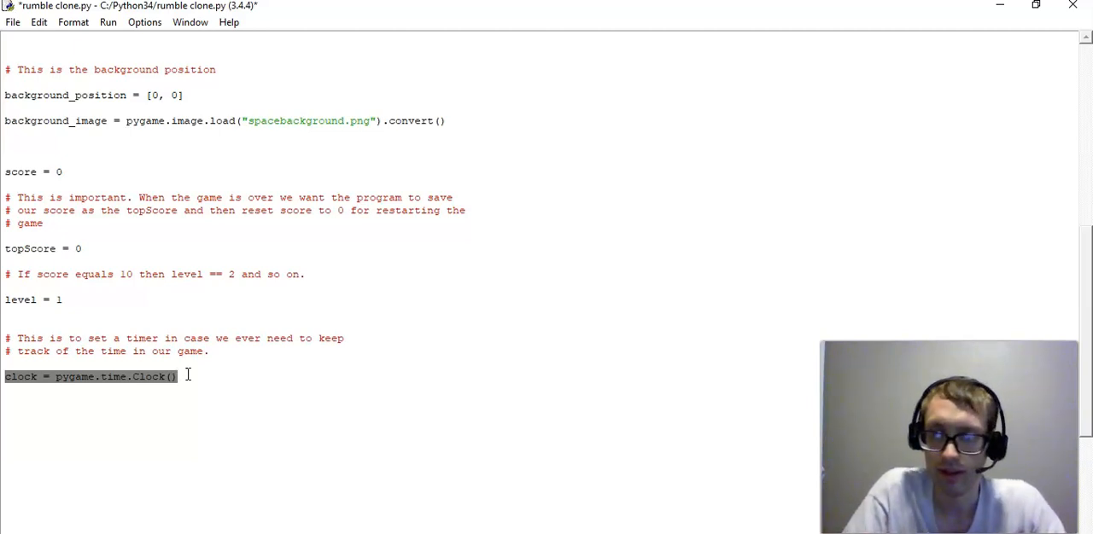
mouse_move(276, 356)
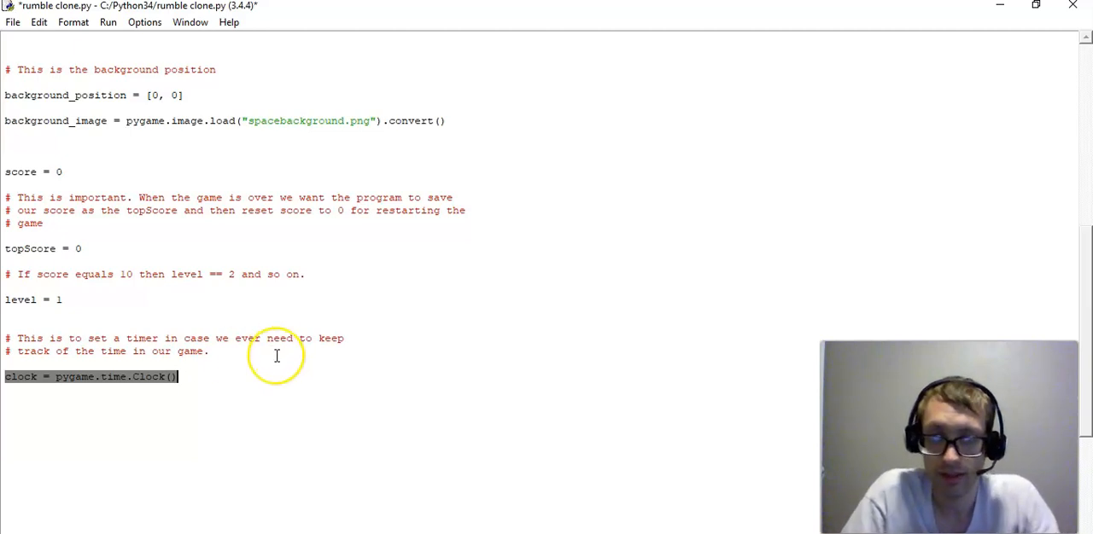